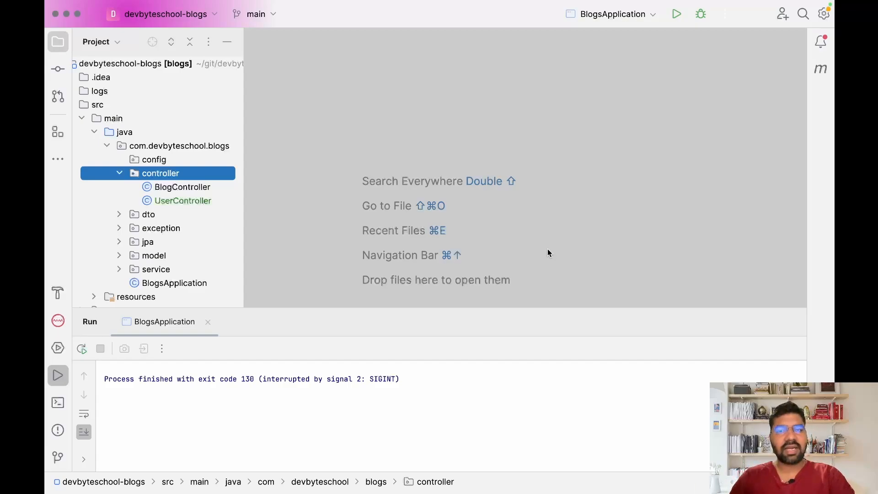
mouse_move(409, 211)
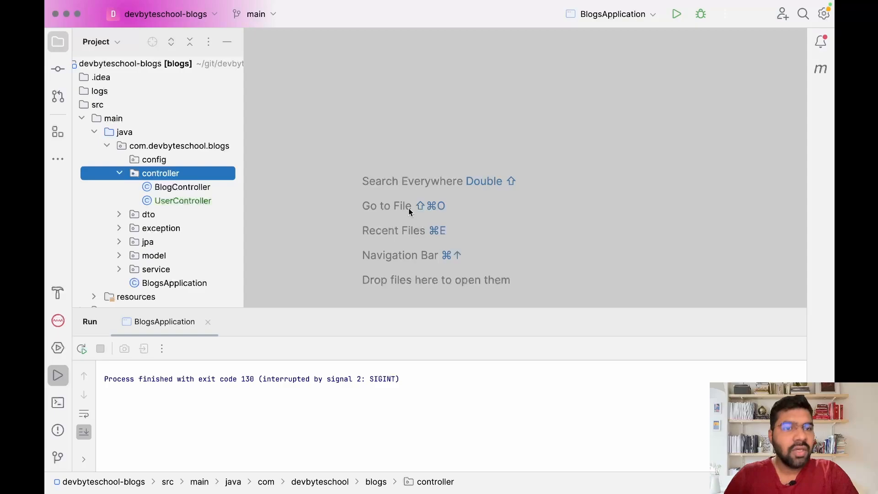
Collapse the controller package and scroll the Project tree to the service package's UserService.
left_click(119, 173)
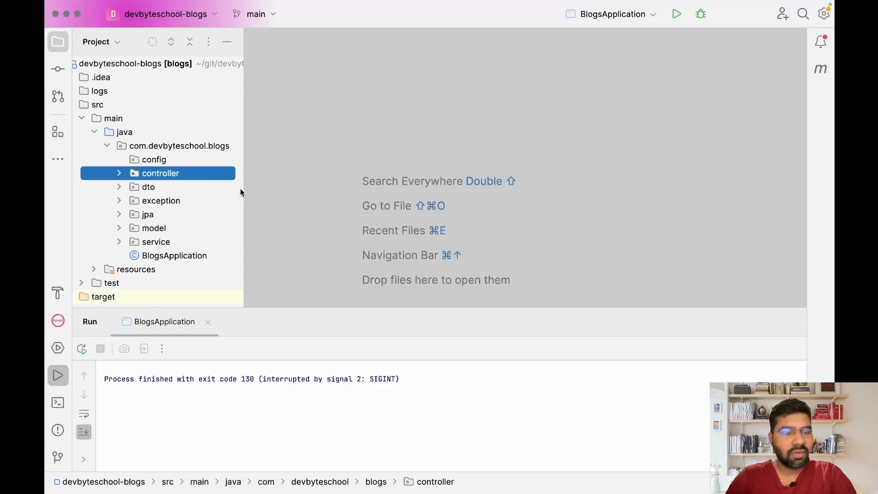
scroll("down", 3)
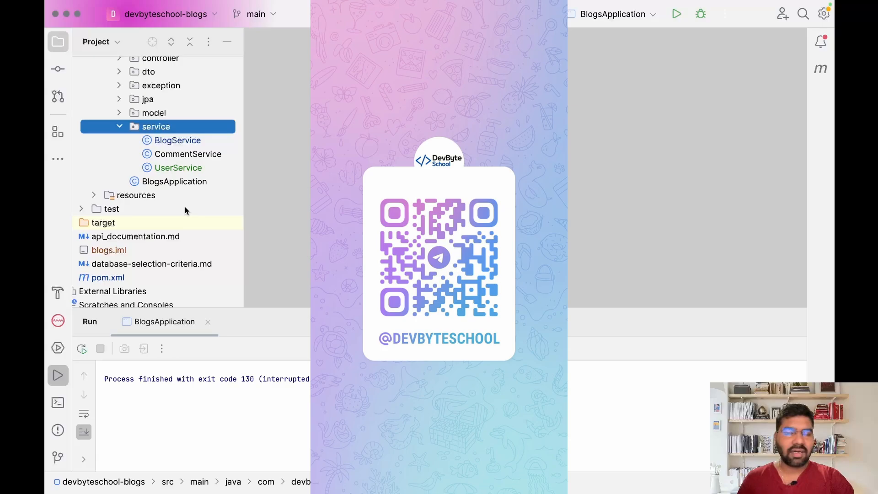
mouse_move(185, 168)
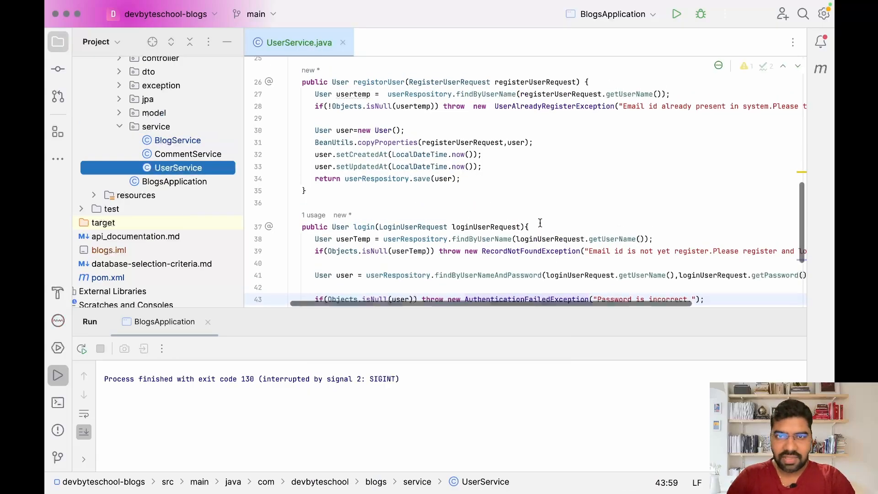
Review the registorUser and login methods in UserService, then navigate into RegisterUserRequest.
scroll("up", 3)
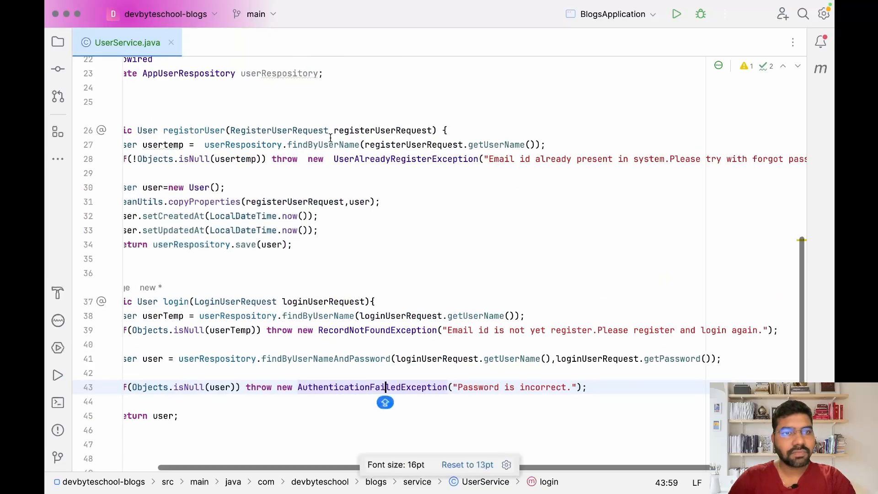
scroll("left", 3)
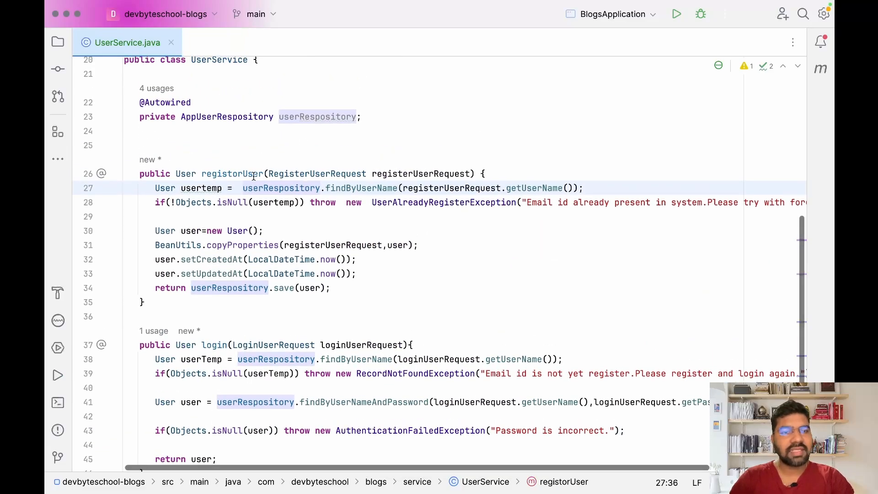
scroll("down", 3)
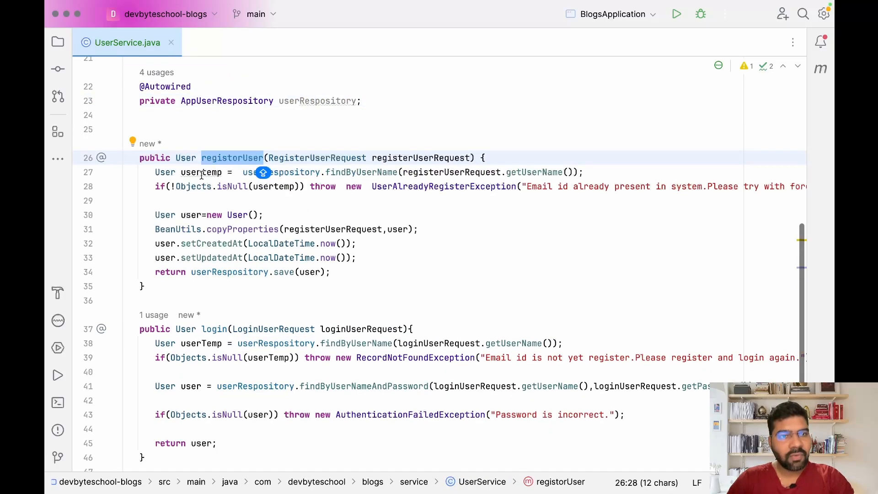
double_click(200, 172)
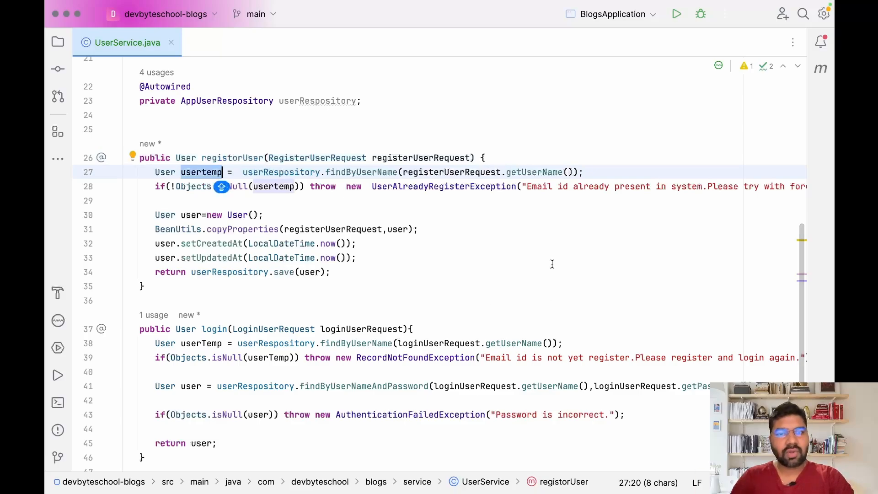
scroll("left", 3)
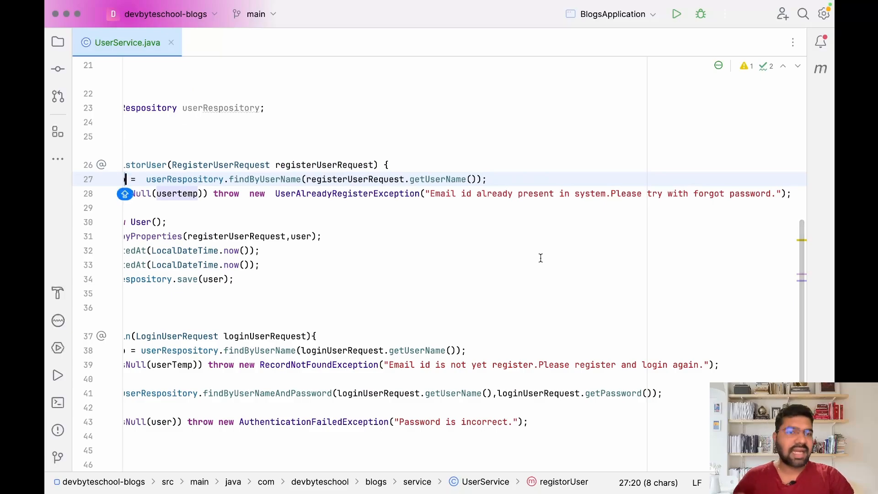
scroll("left", 3)
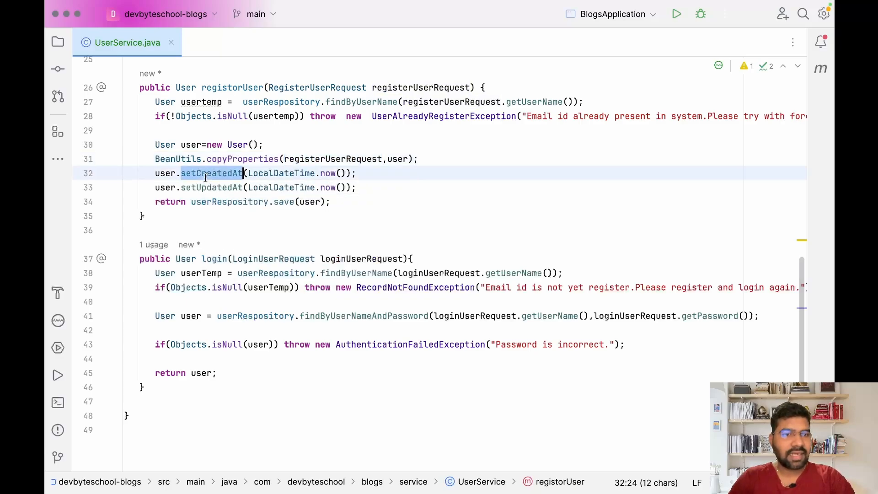
left_click(309, 201)
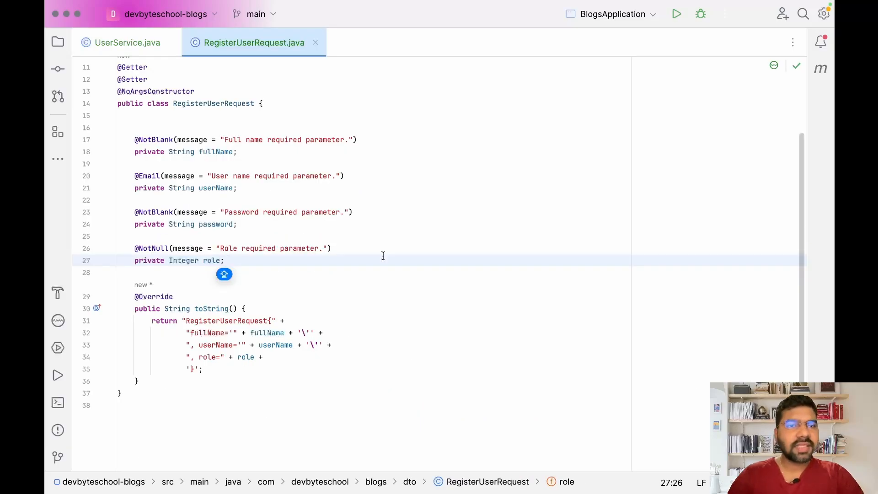
mouse_move(269, 192)
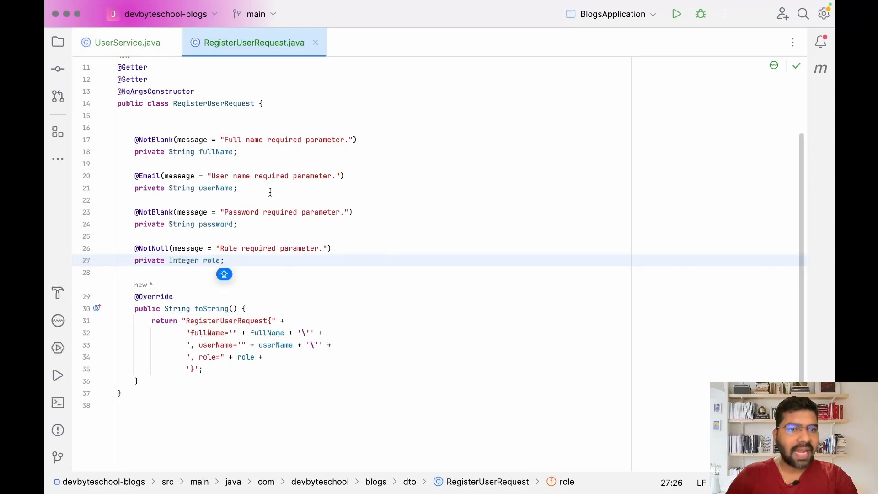
Inspect the userName and password fields and the Email validation in RegisterUserRequest.
double_click(216, 187)
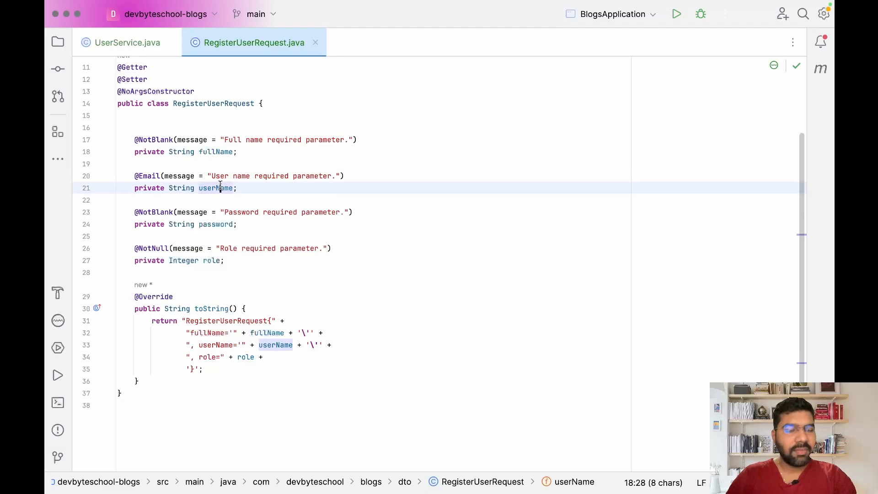
double_click(216, 224)
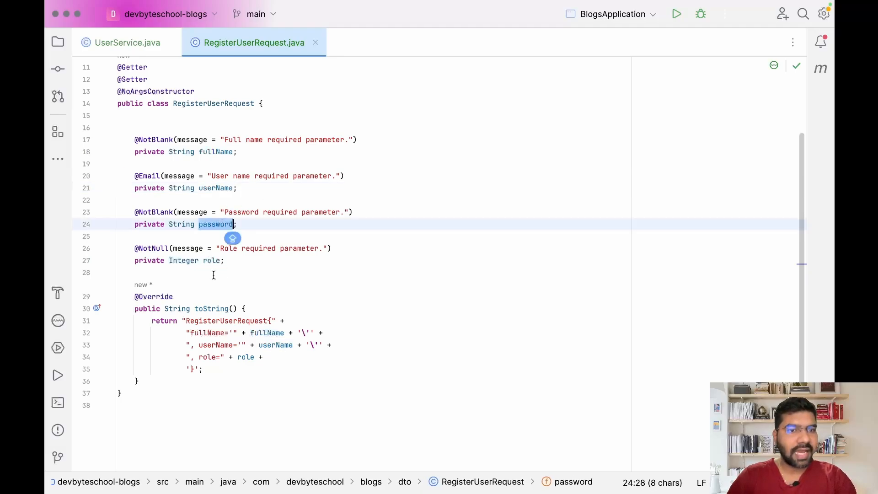
left_click(211, 261)
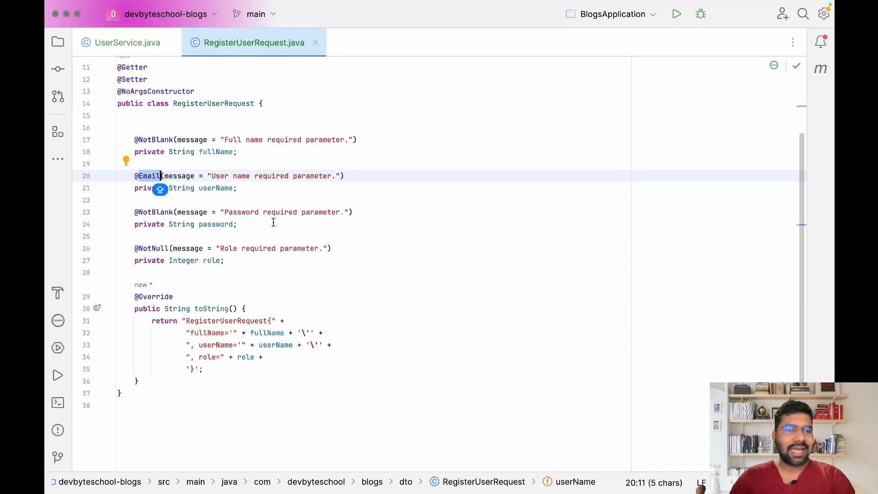
left_click(174, 297)
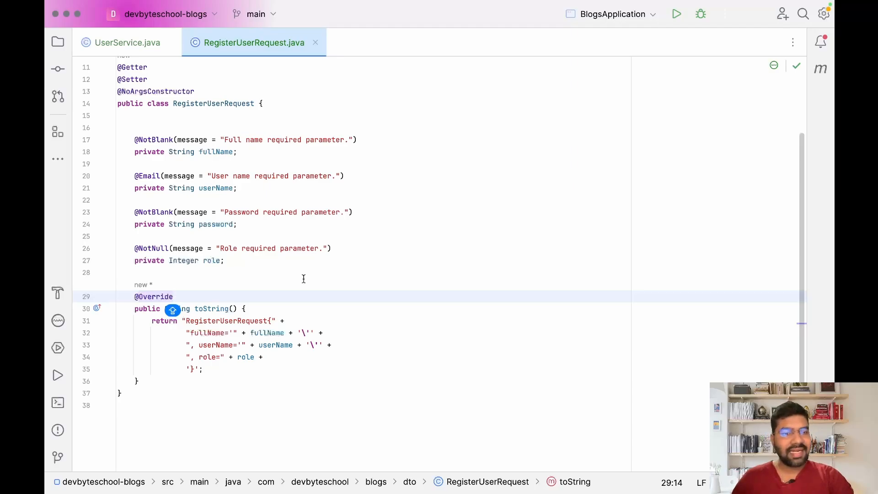
Look over the toString method, then return to the UserService tab to reach LoginUserRequest.
double_click(211, 308)
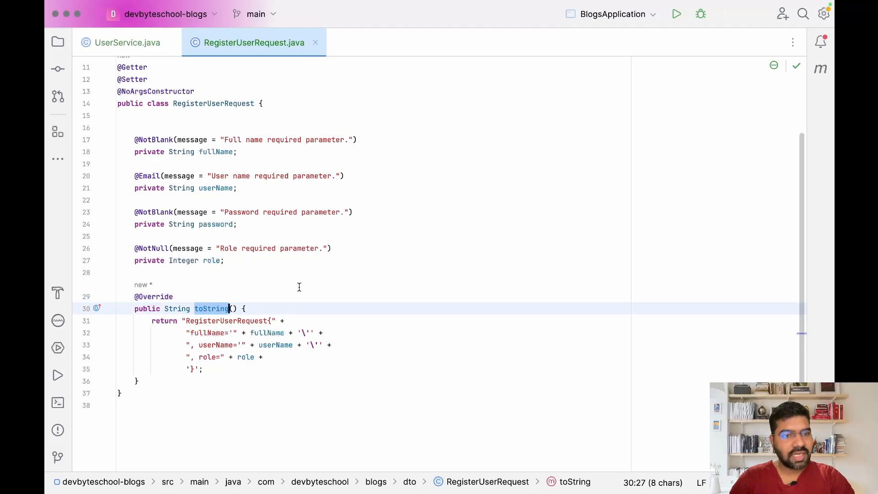
right_click(306, 276)
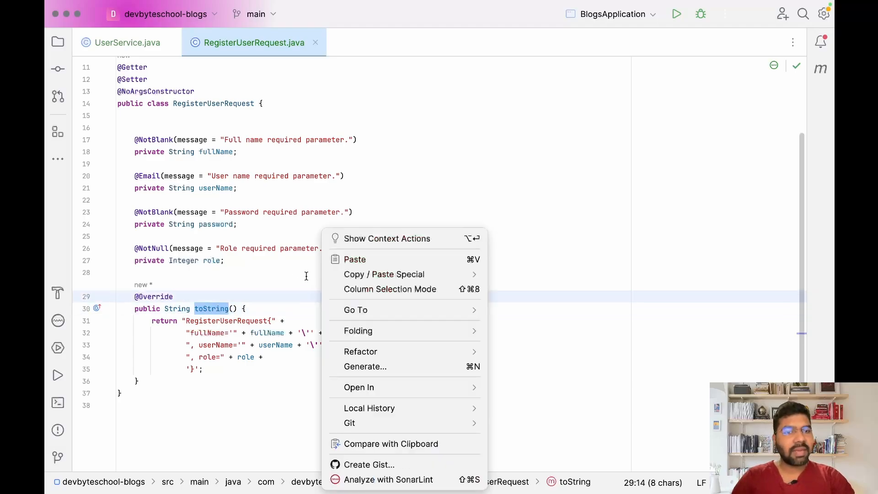
left_click(291, 272)
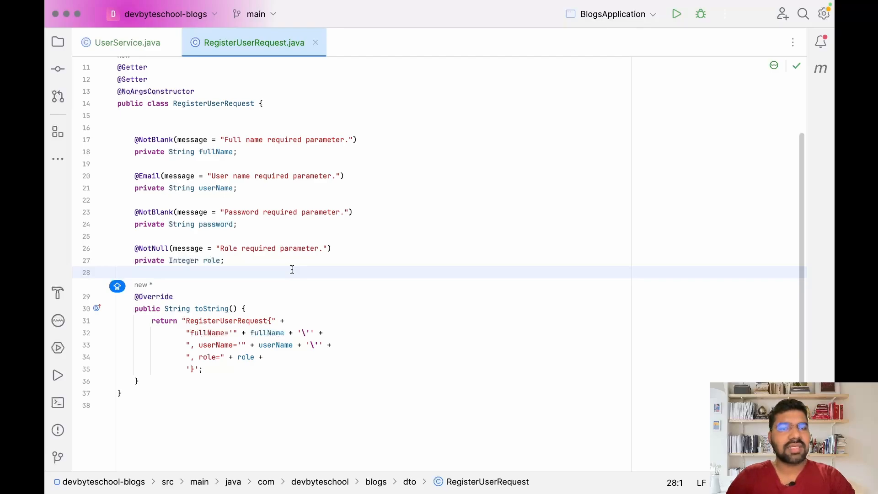
mouse_move(127, 43)
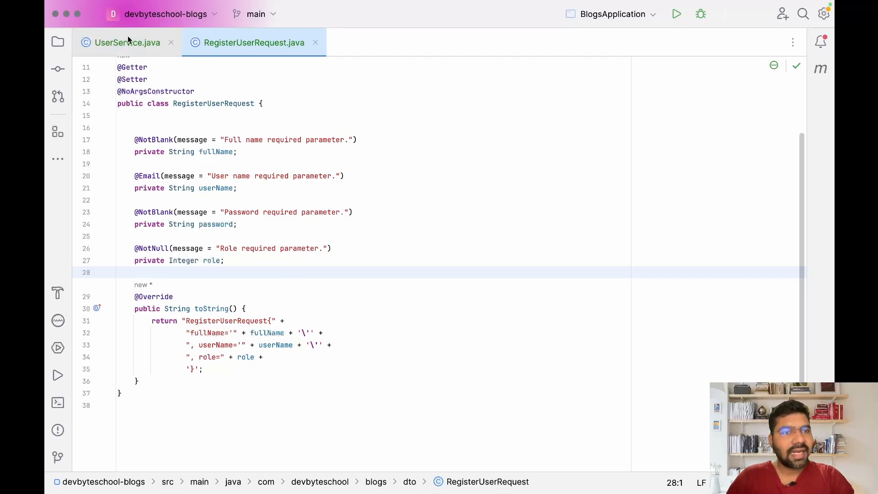
left_click(126, 43)
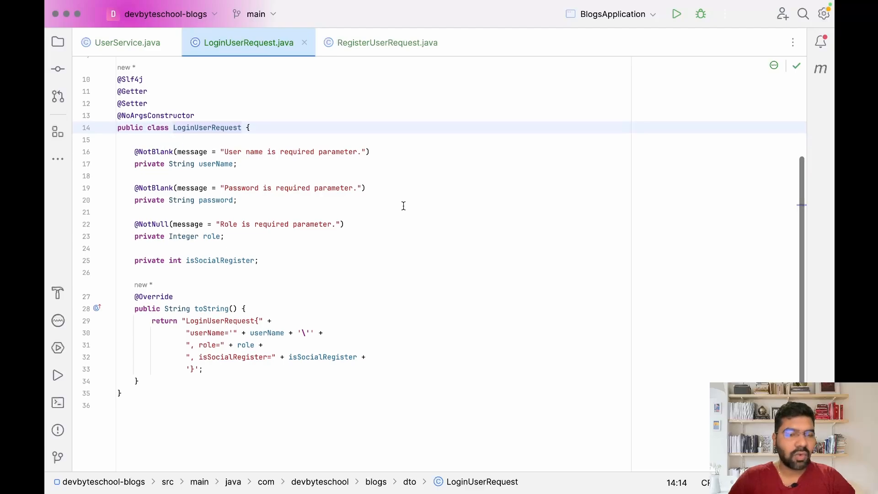
Inspect the isSocialRegister field in LoginUserRequest and return to UserService's login method.
left_click(258, 260)
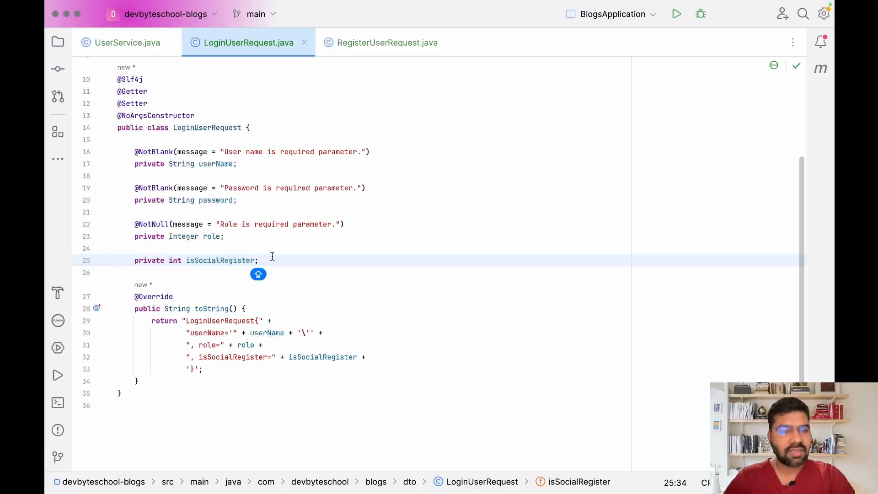
mouse_move(208, 260)
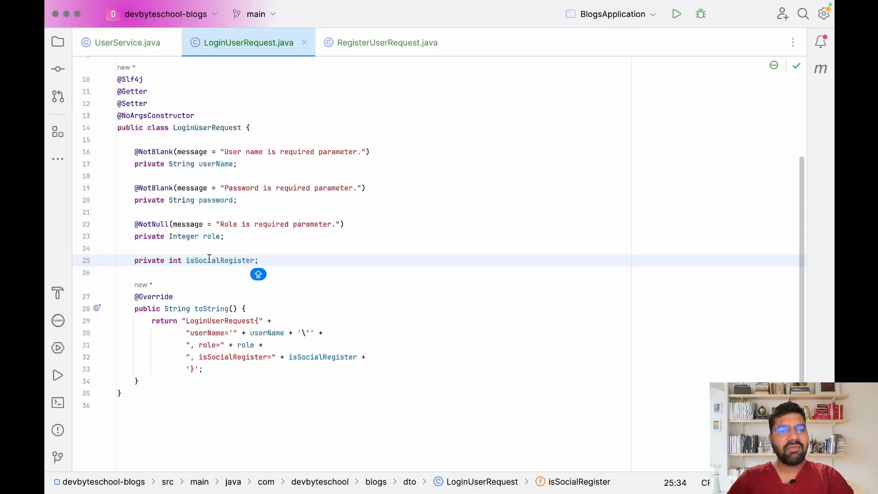
double_click(220, 260)
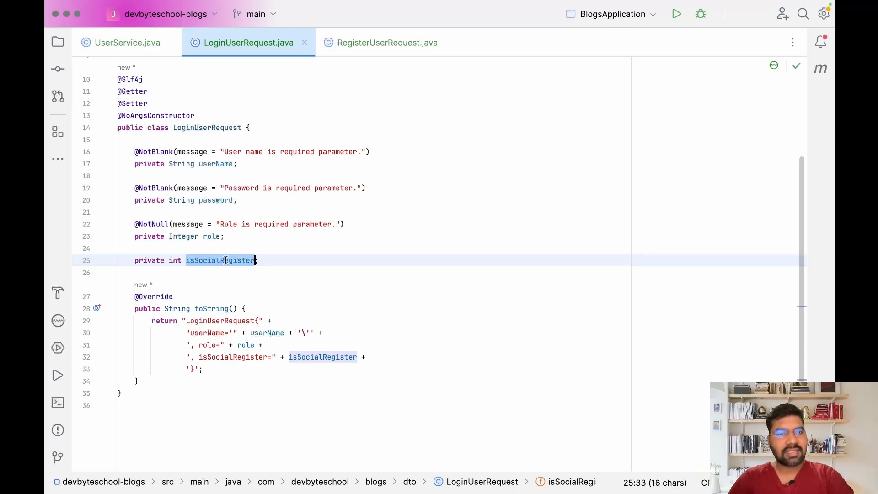
left_click(127, 43)
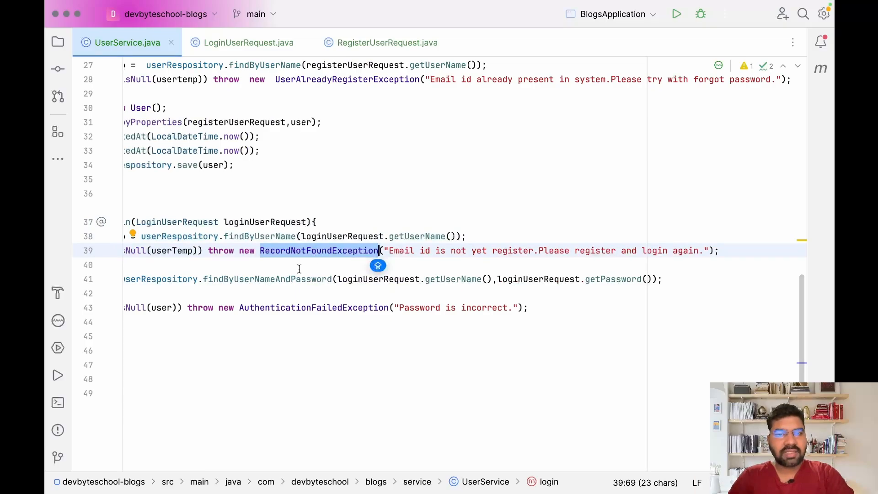
scroll("left", 3)
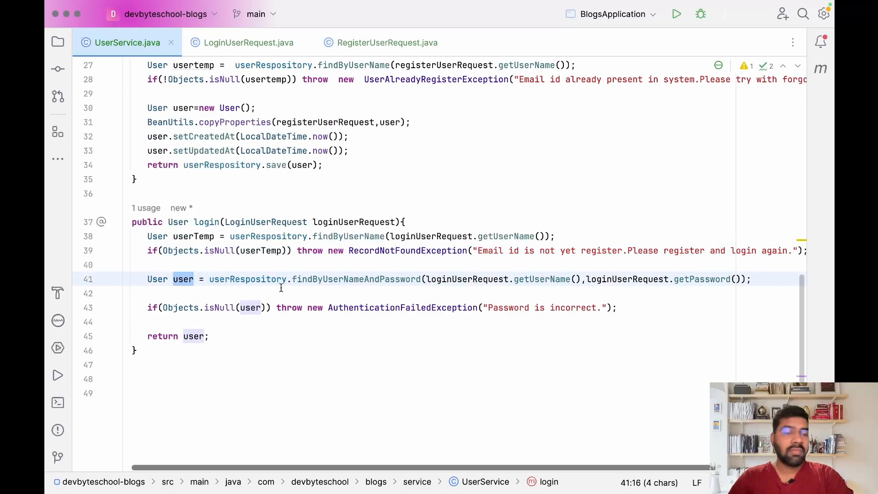
scroll("right", 3)
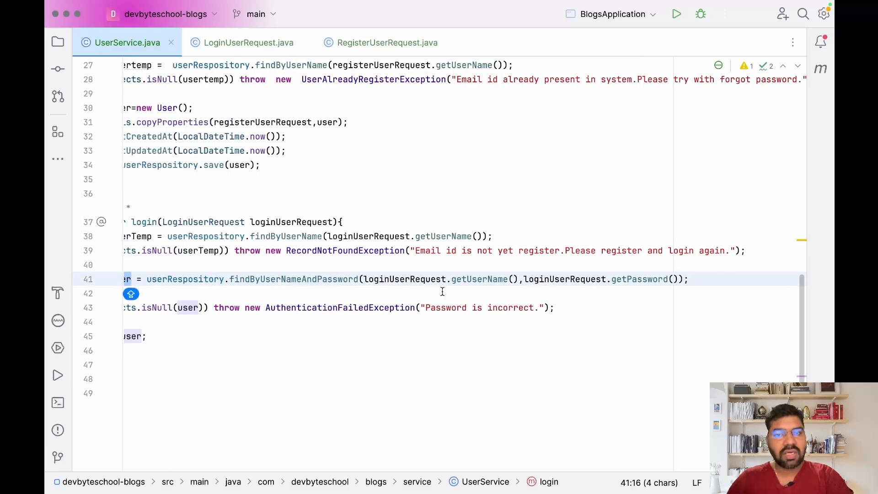
scroll("left", 3)
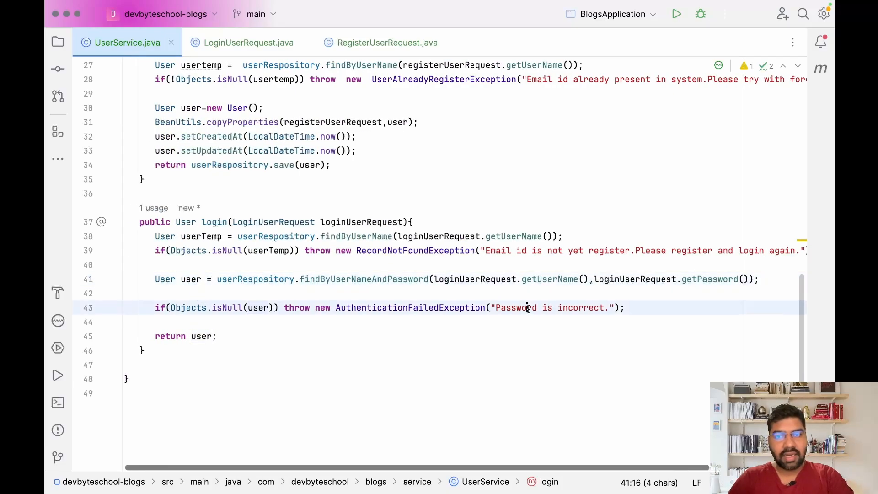
double_click(515, 308)
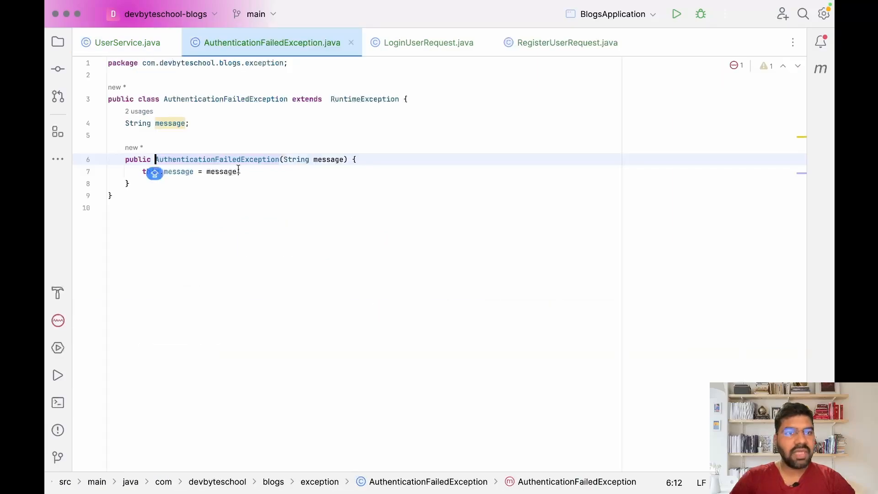
View AuthenticationFailedException's message constructor, then open the GlobalException handler class.
left_click(58, 43)
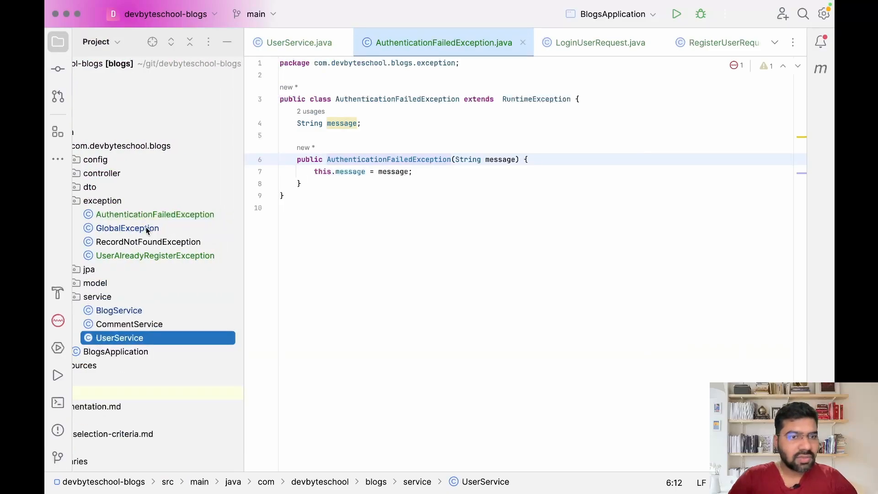
left_click(127, 227)
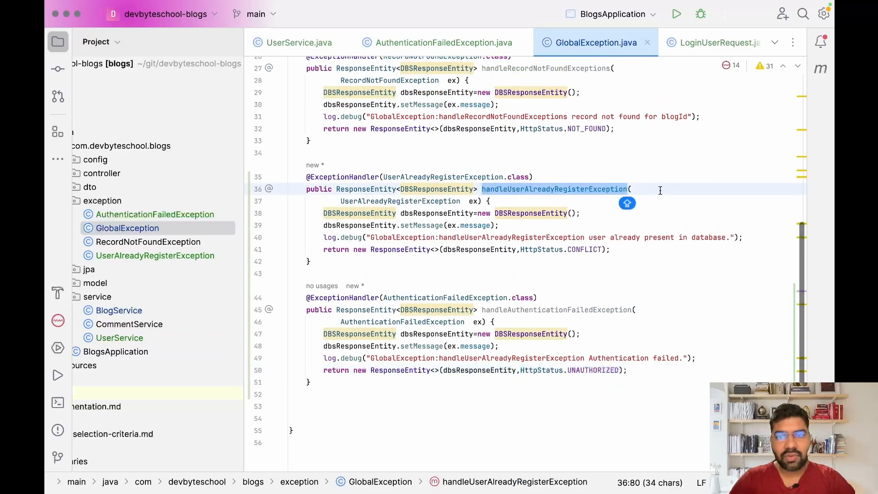
Examine the CONFLICT and UNAUTHORIZED handlers in GlobalException and collapse the exception package.
left_click(597, 249)
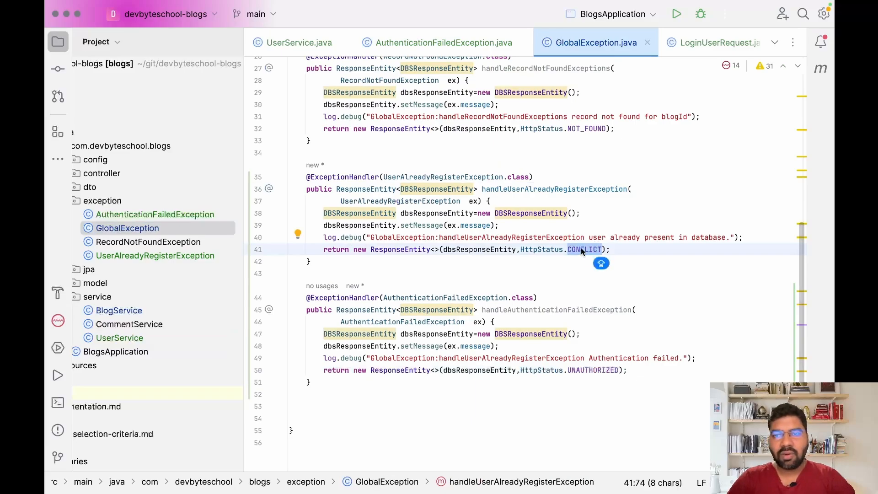
mouse_move(584, 249)
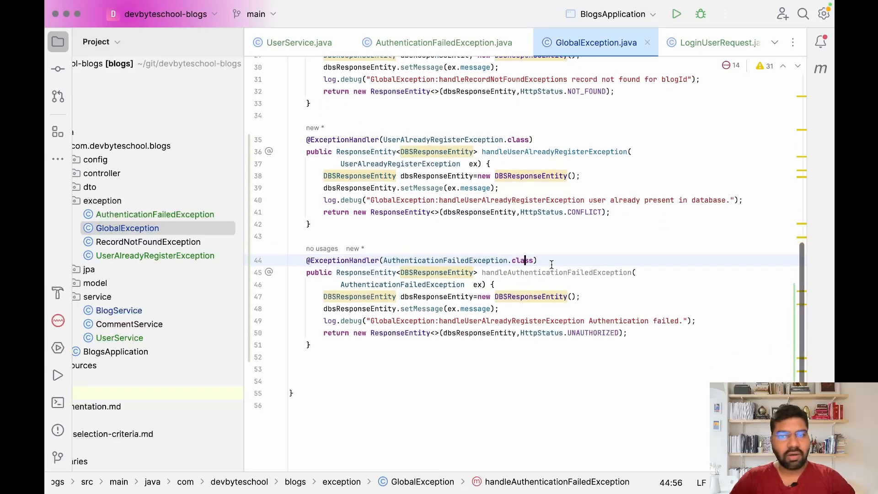
left_click(597, 332)
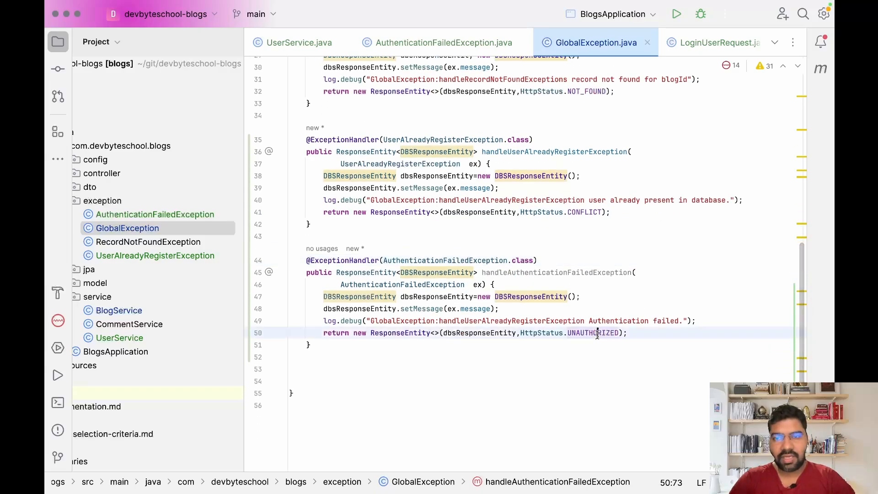
double_click(592, 332)
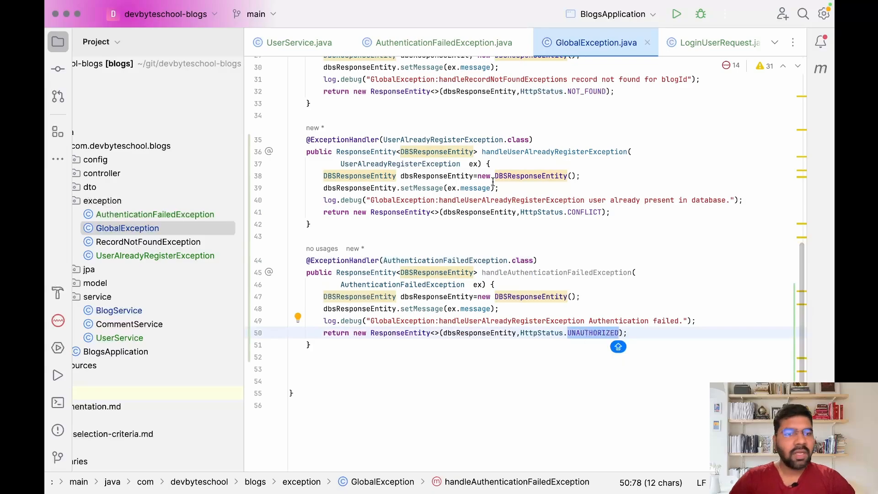
left_click(102, 201)
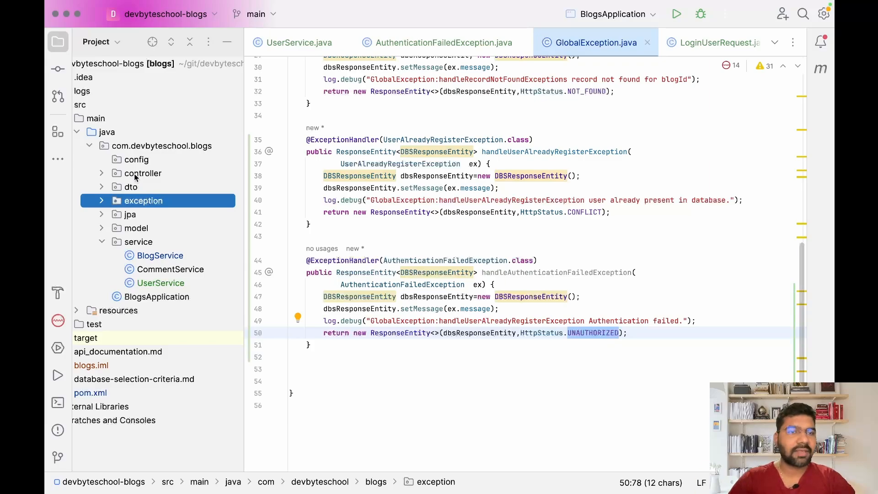
Review UserController's login token response and catch blocks, then start the application in Debug.
left_click(141, 173)
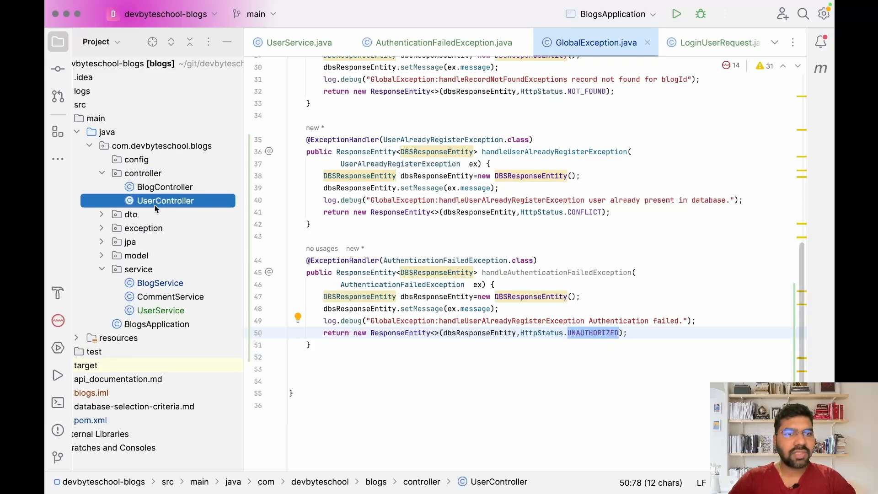
double_click(165, 201)
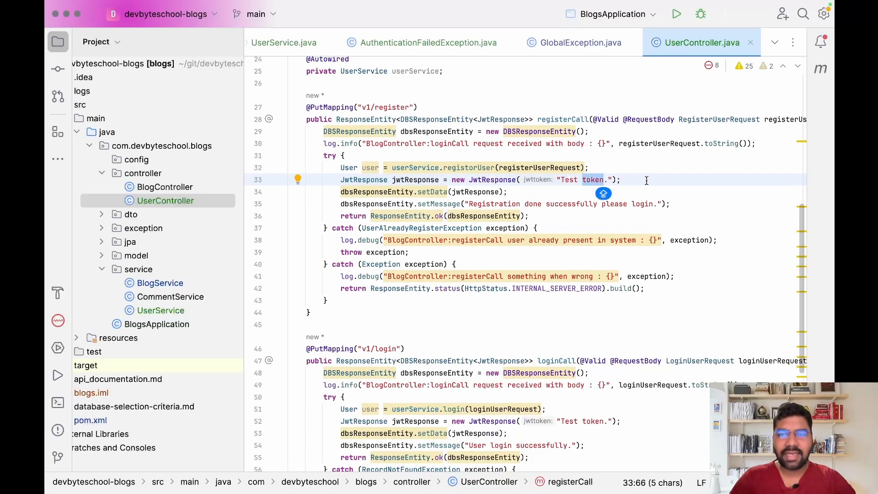
scroll("down", 3)
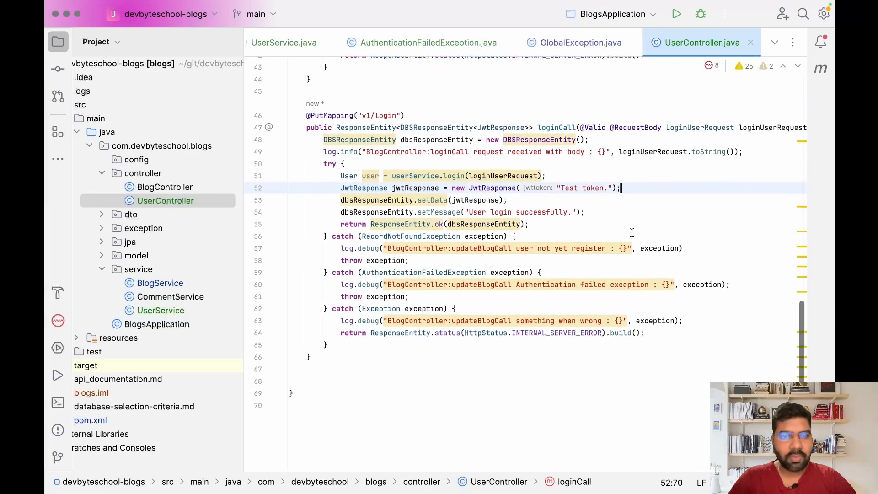
left_click(399, 236)
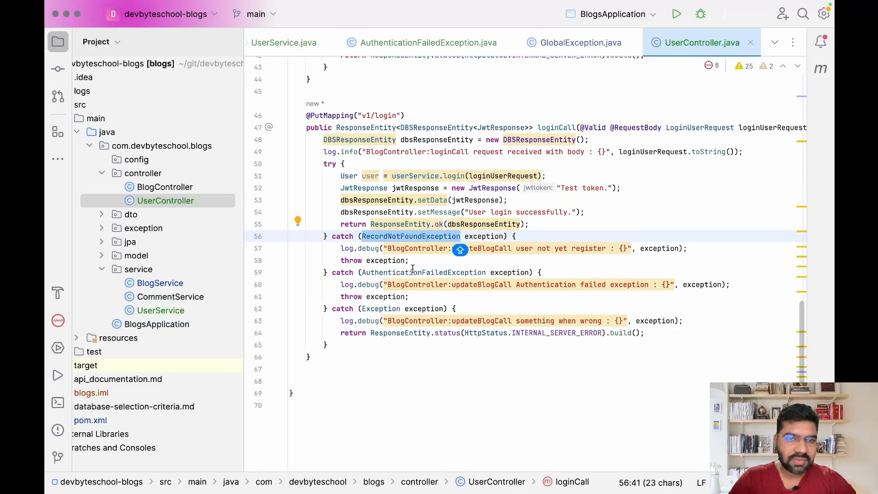
left_click(423, 272)
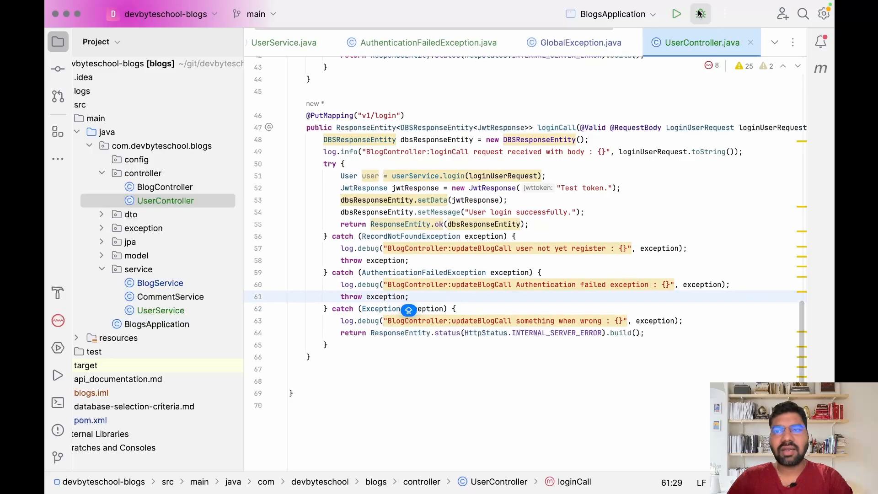
left_click(676, 13)
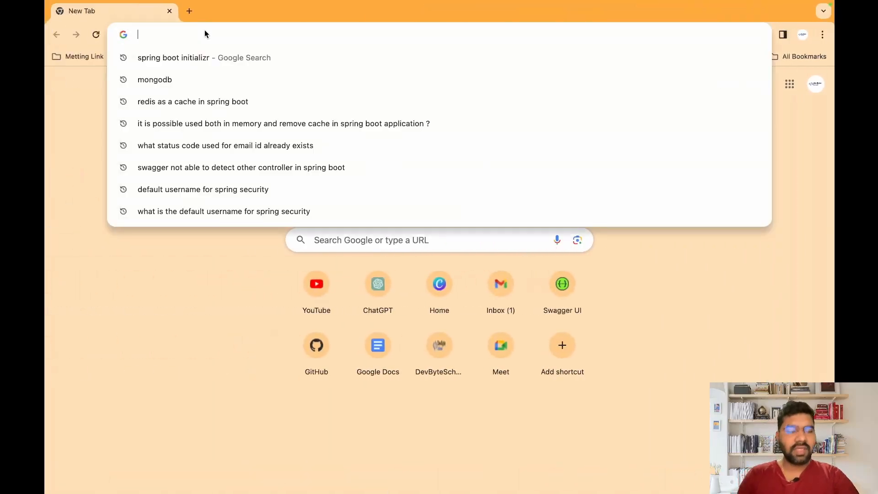
In Swagger UI make PUT /v1/register editable and set fullName to TEST USER.
left_click(562, 284)
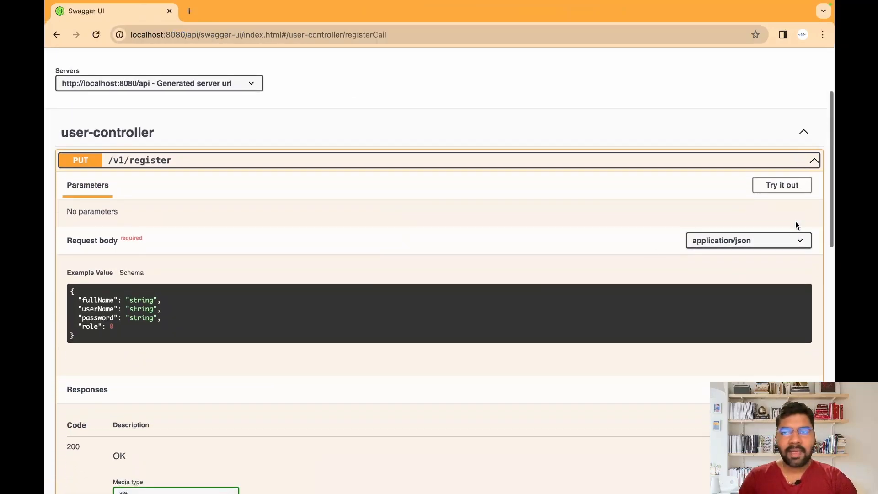
left_click(782, 184)
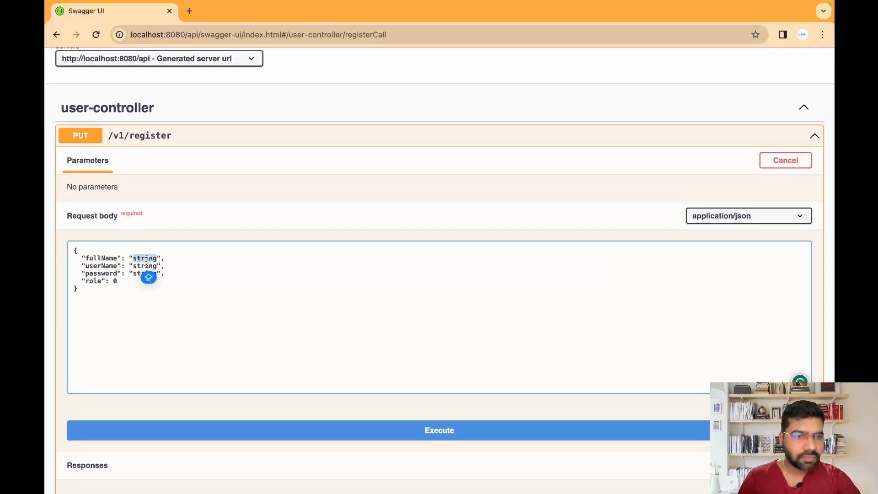
type("TEST")
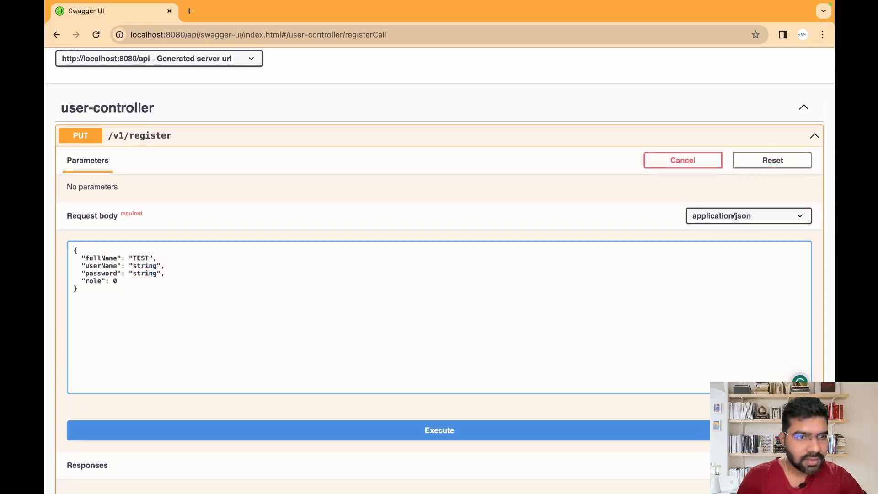
key("Backspace")
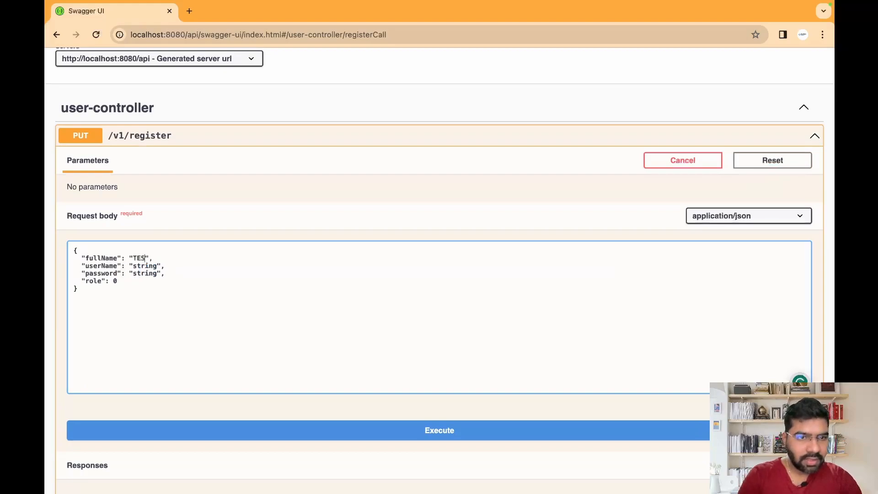
type("T USER")
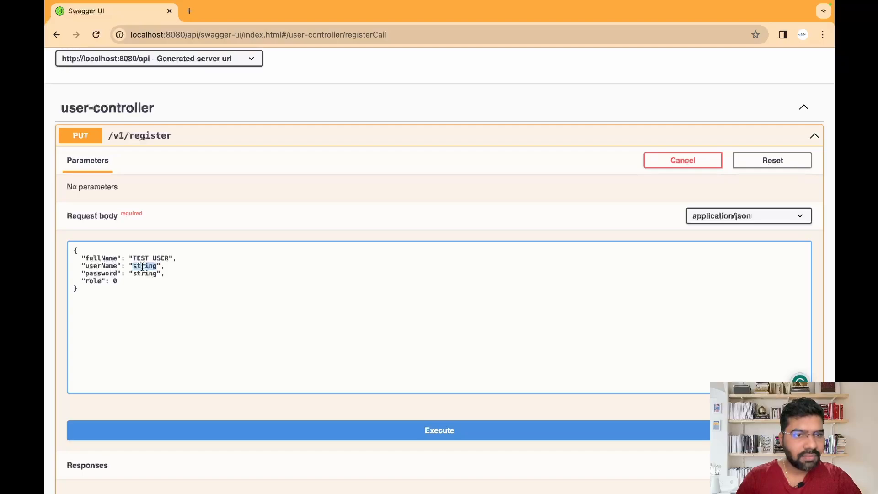
type("t")
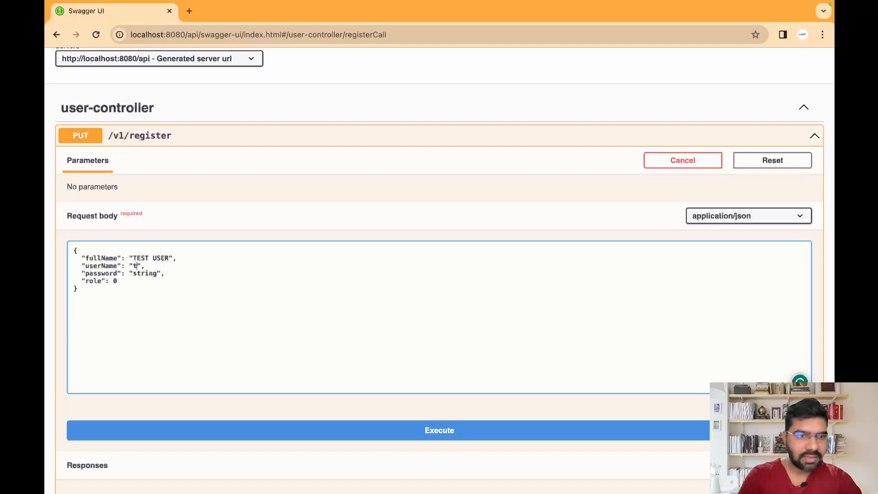
type("est1")
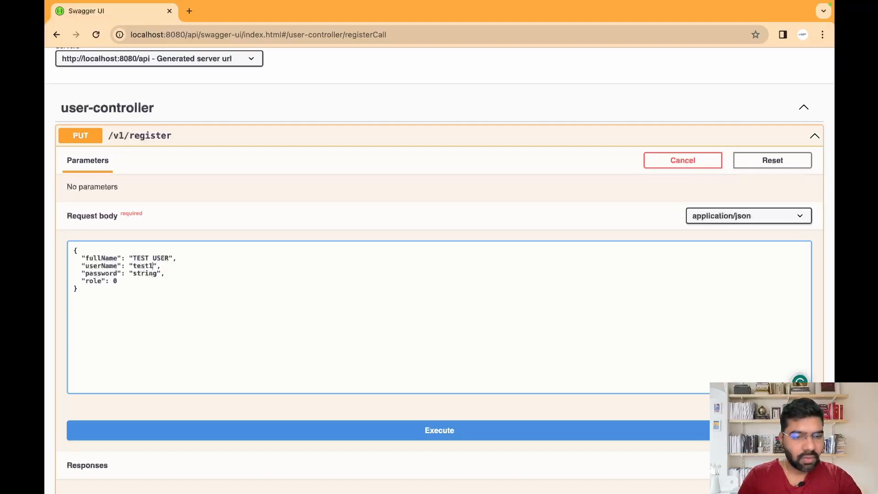
type("23@gmai")
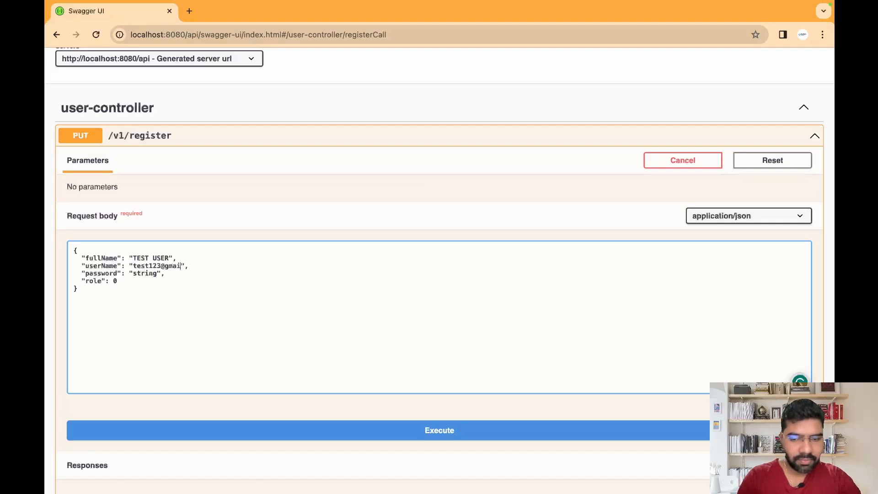
type("l.com")
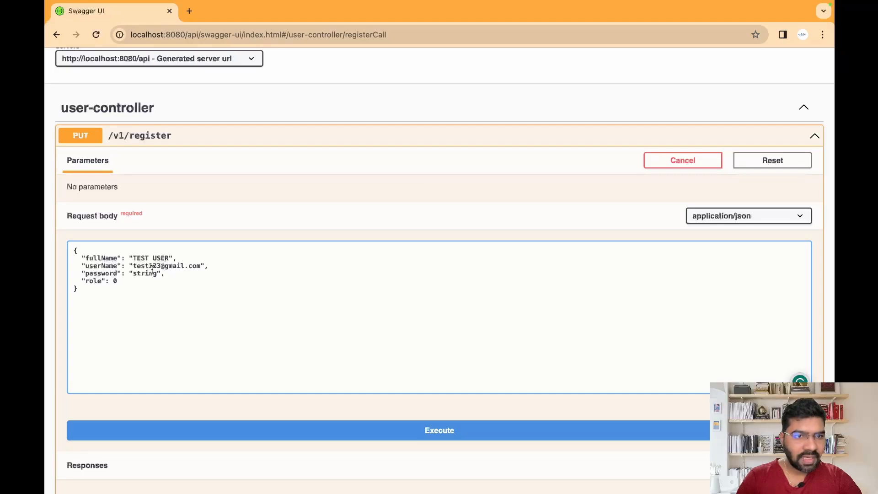
type("test")
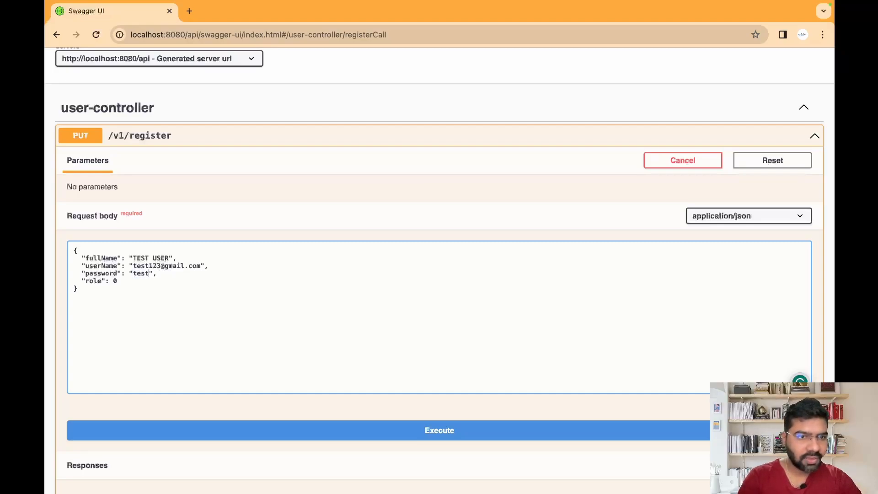
key("Backspace")
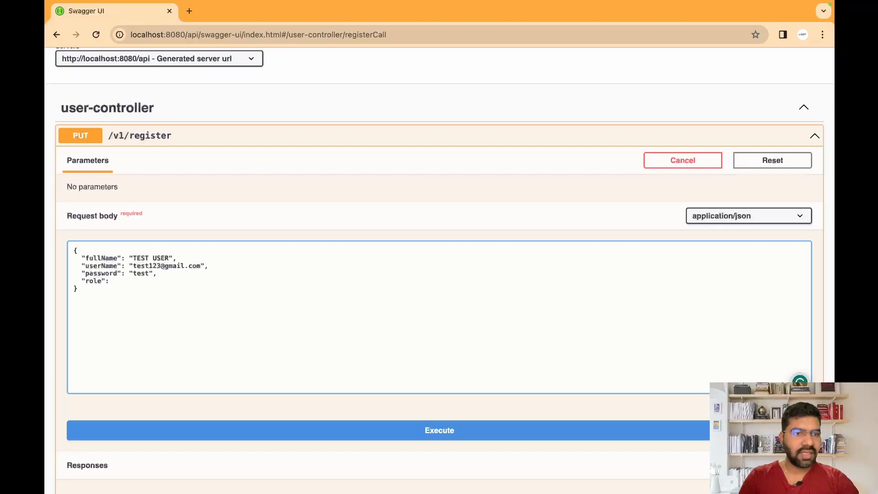
scroll("down", 3)
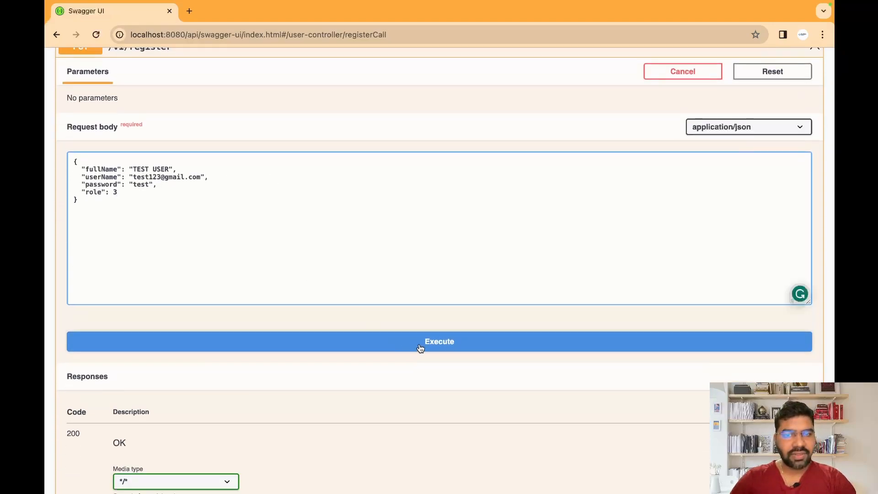
Execute the register request and read the 409 response saying the email id is already present.
left_click(439, 342)
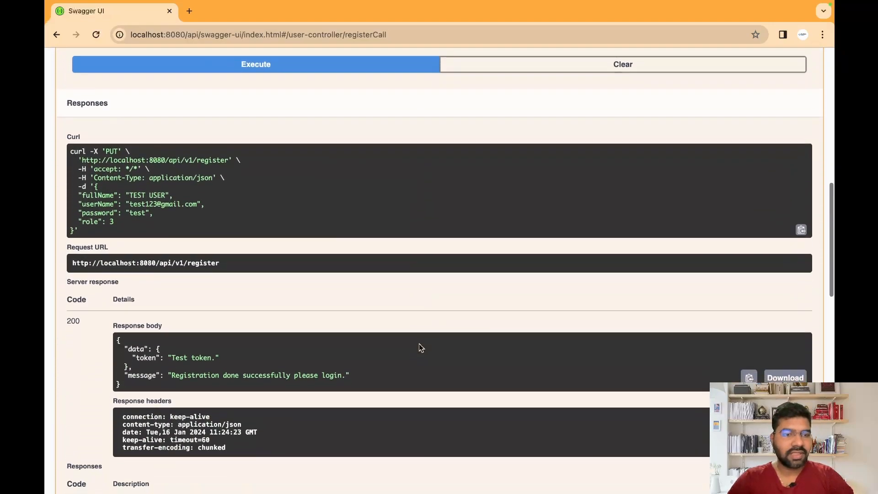
scroll("down", 3)
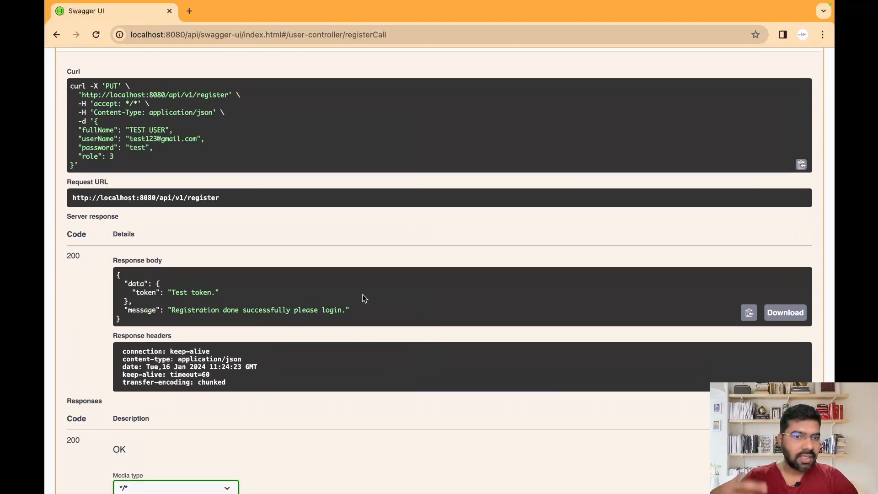
mouse_move(248, 296)
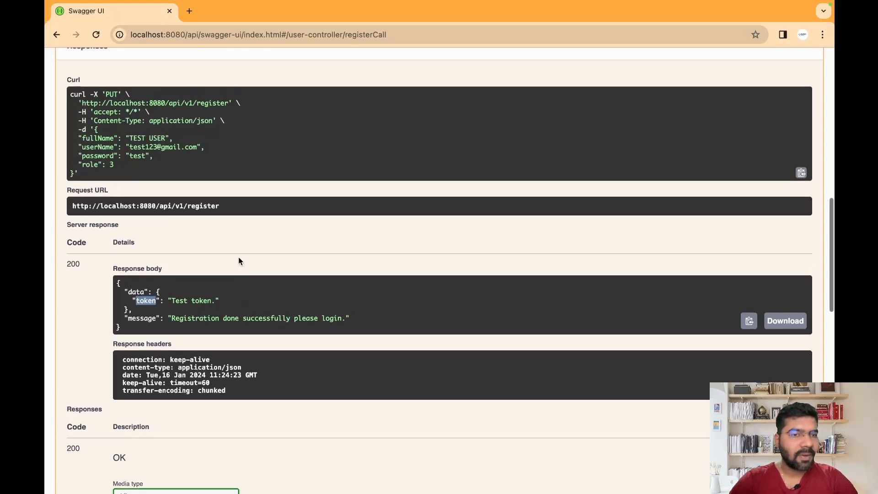
scroll("up", 3)
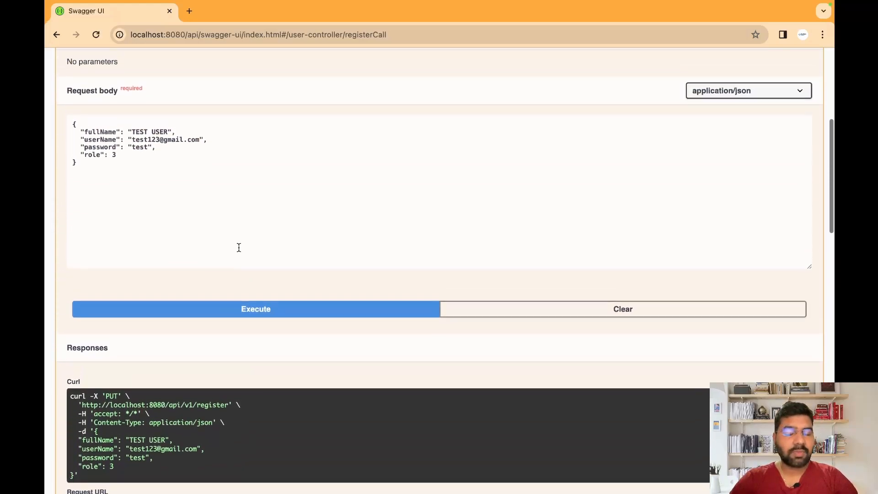
scroll("down", 3)
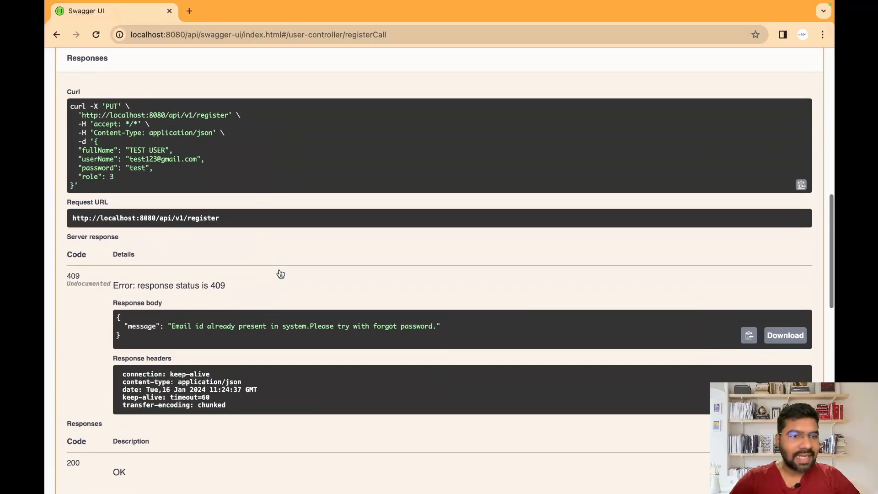
scroll("down", 3)
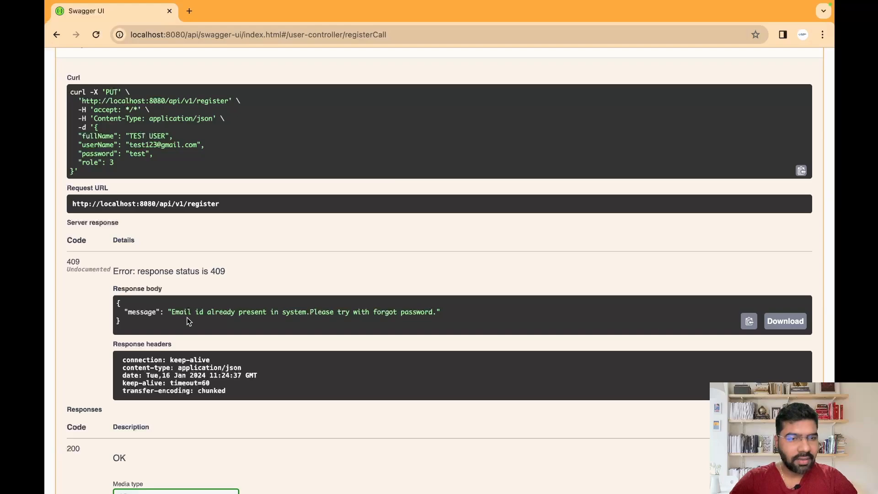
mouse_move(206, 323)
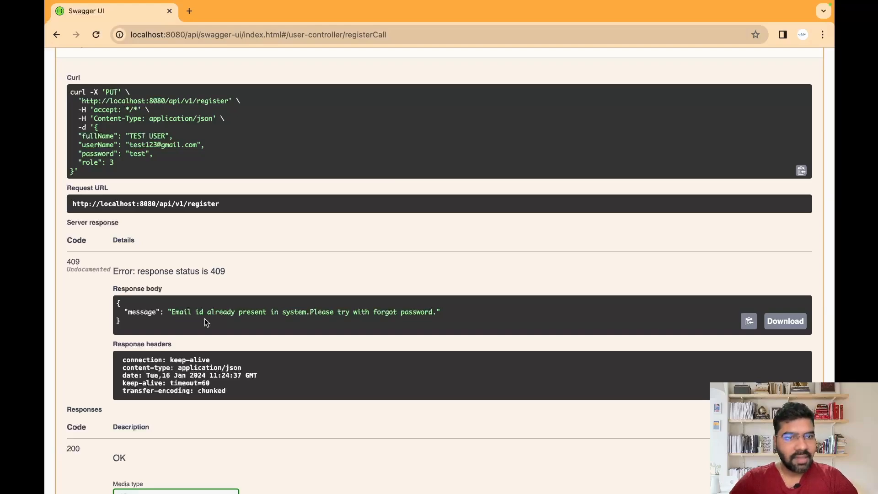
mouse_move(273, 322)
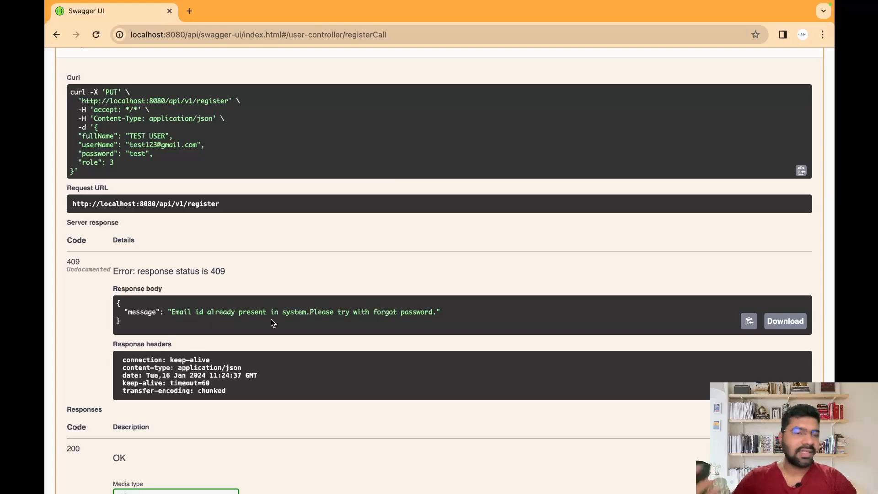
scroll("up", 3)
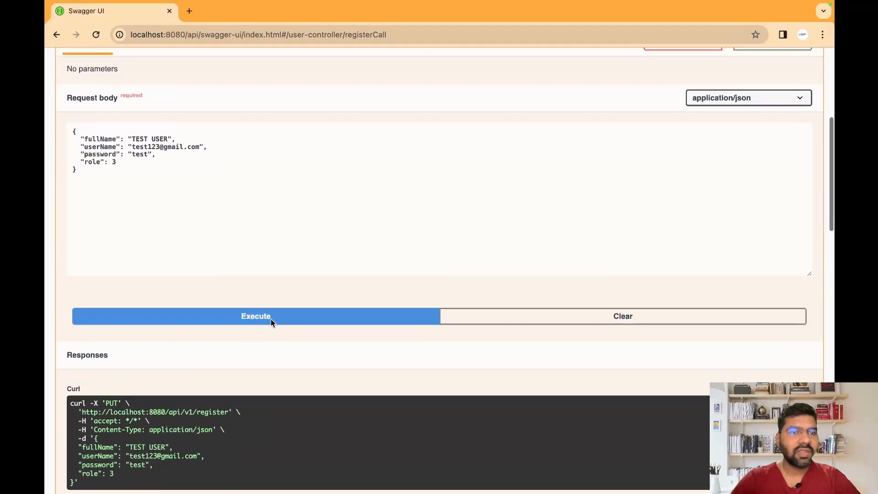
scroll("up", 3)
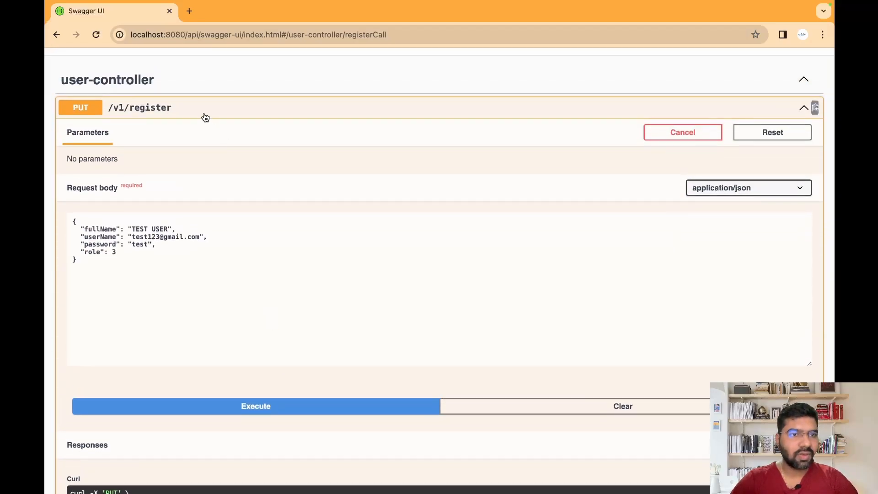
Fill PUT /v1/login with the test email userName, password test and role 3, and execute it for a token.
left_click(393, 138)
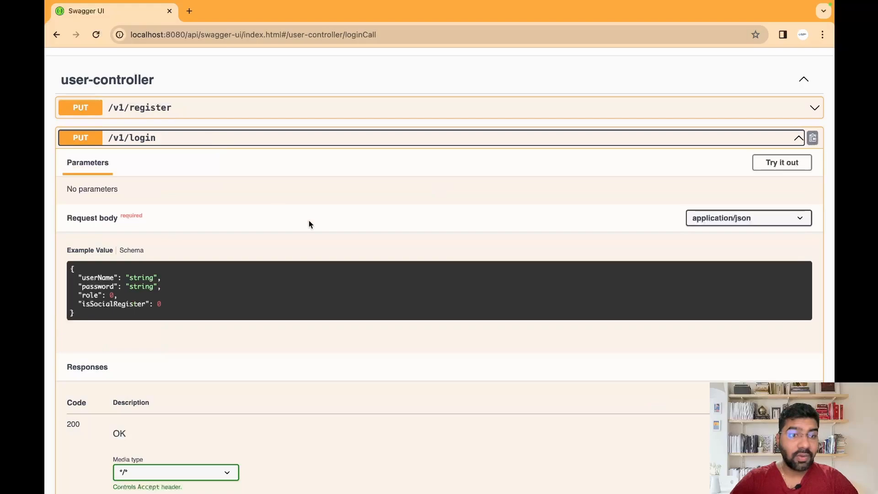
scroll("down", 3)
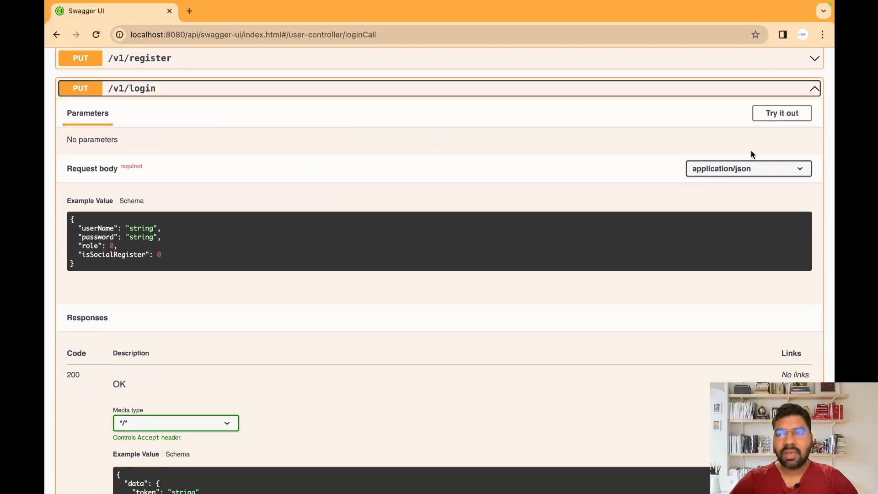
left_click(781, 112)
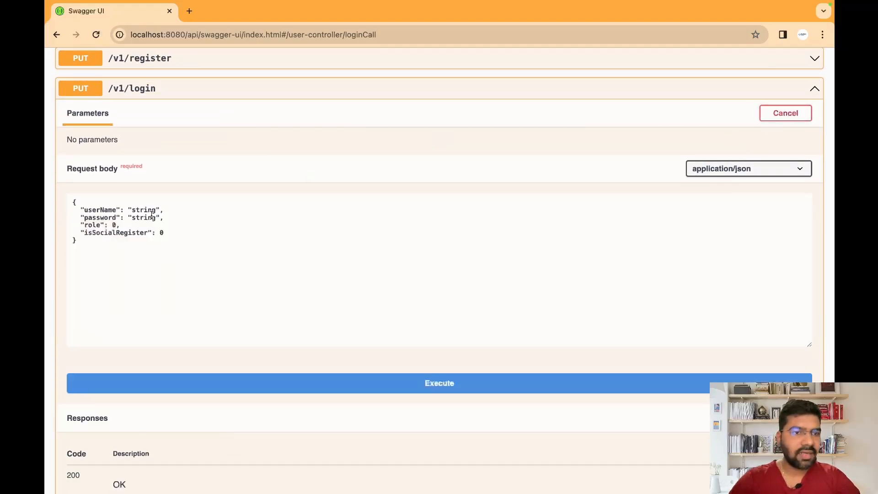
type("tes")
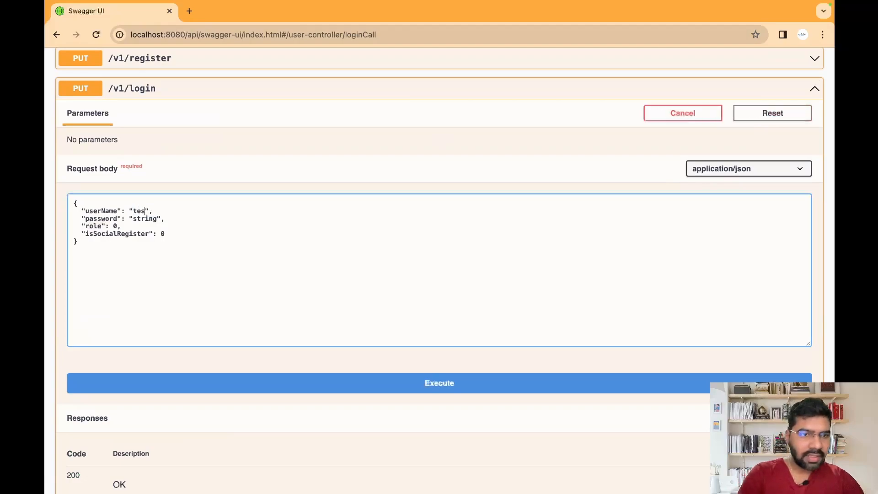
type("t123@gmail.com")
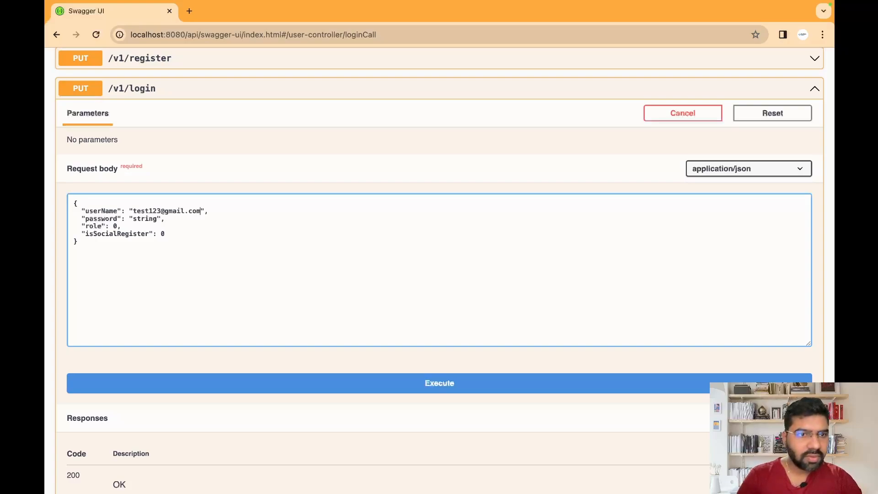
double_click(145, 218)
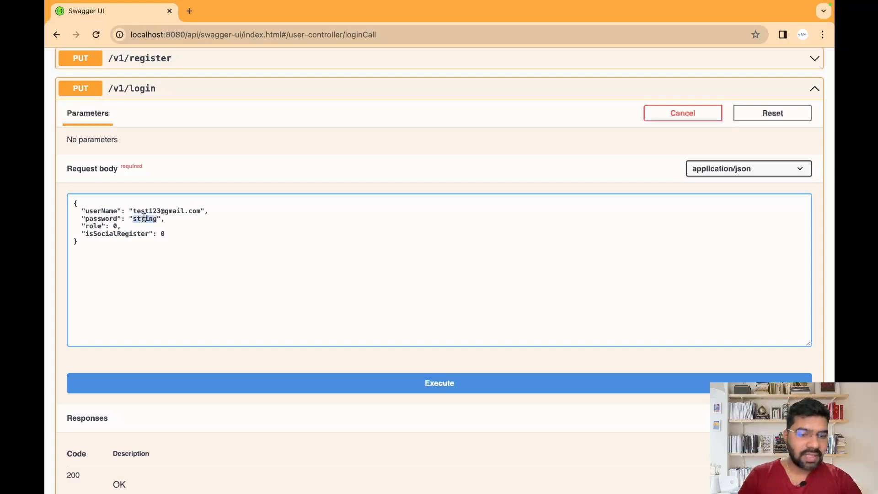
type("test")
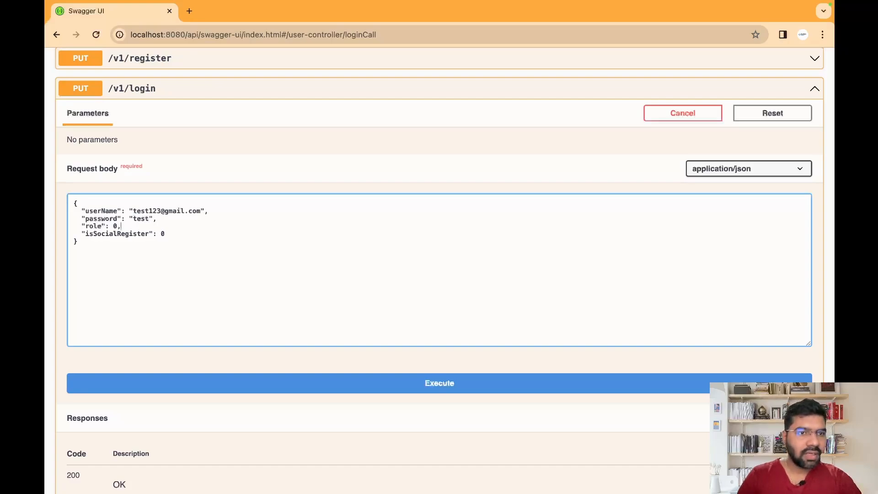
key("Backspace")
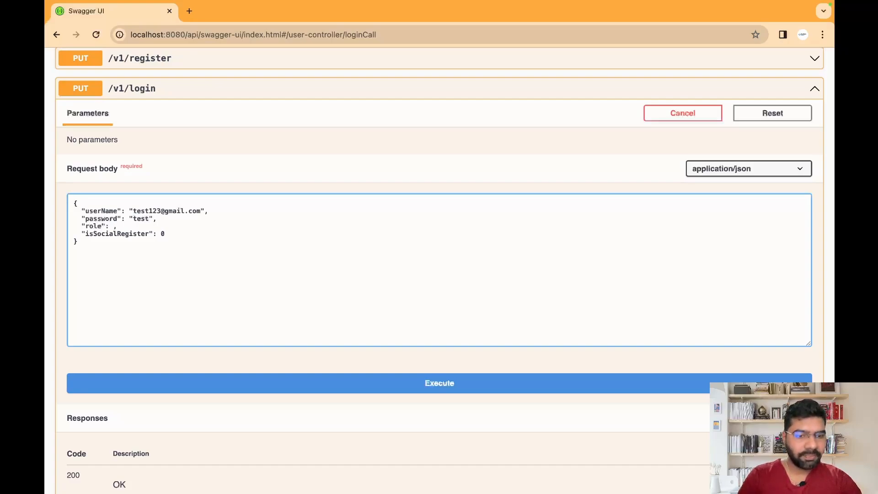
type("3")
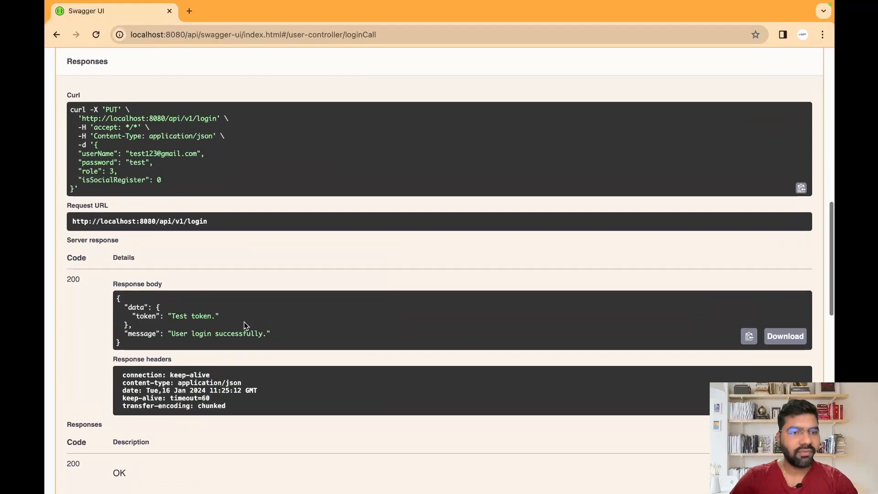
scroll("up", 3)
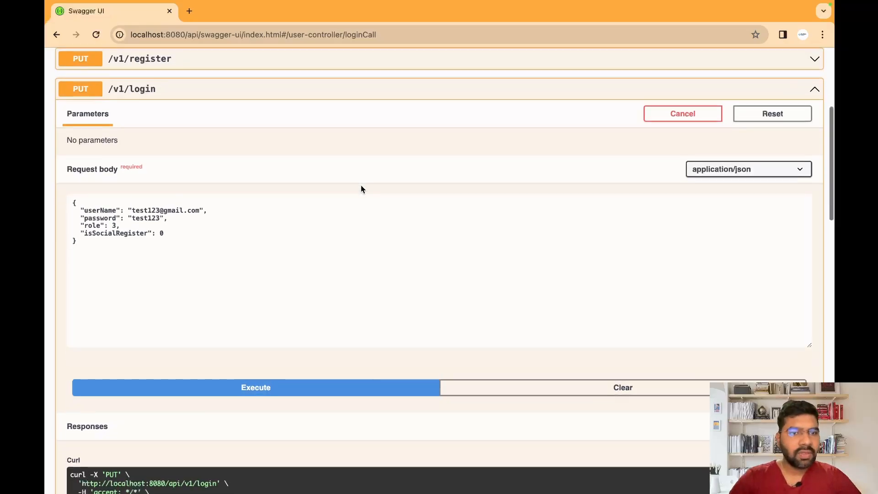
left_click(255, 387)
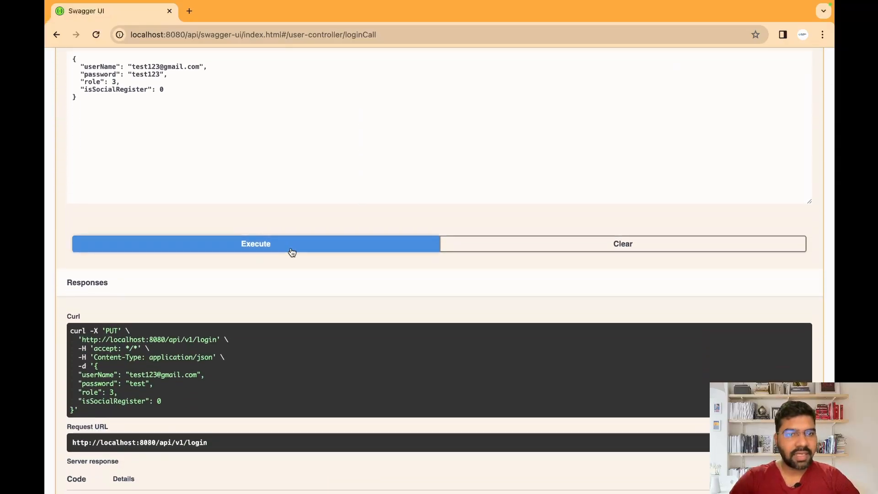
left_click(255, 243)
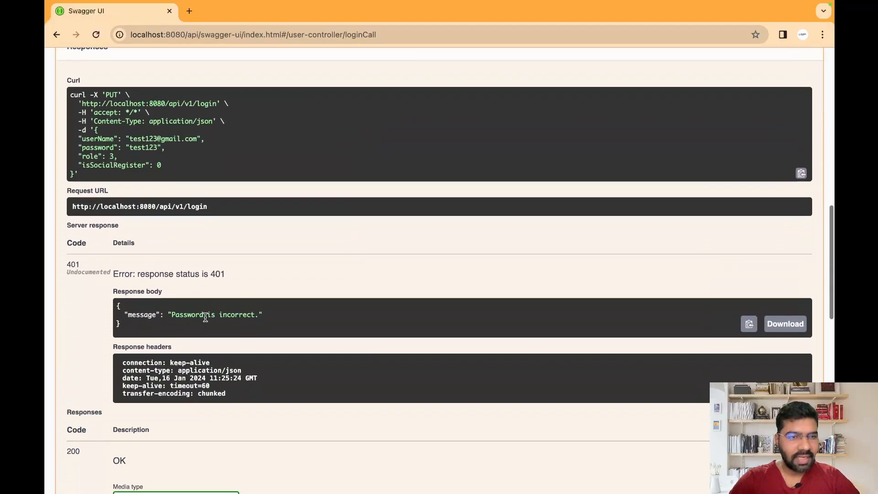
scroll("up", 3)
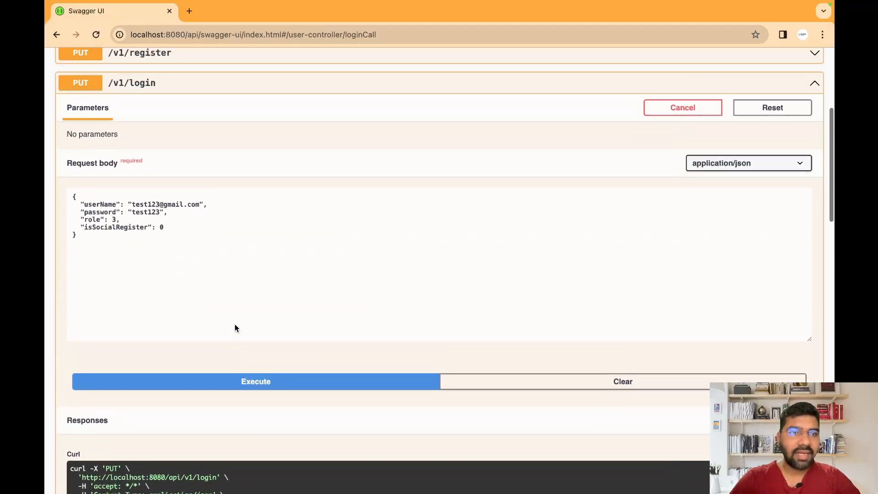
scroll("up", 3)
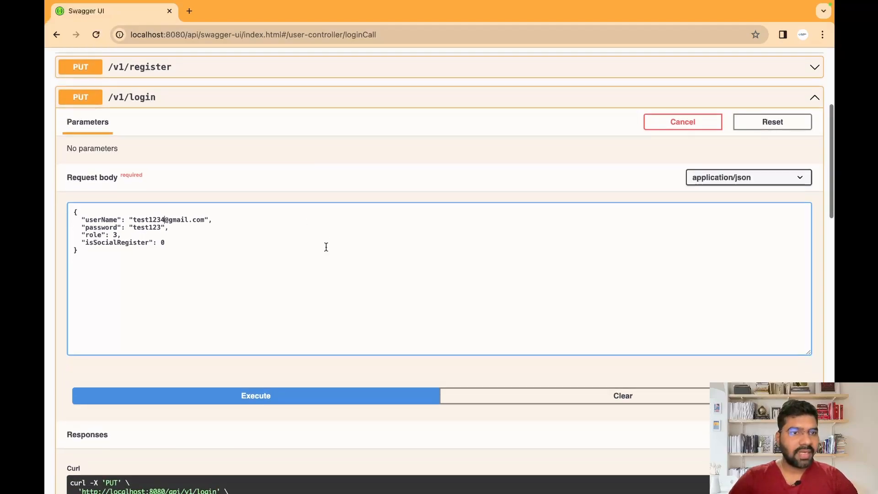
scroll("down", 3)
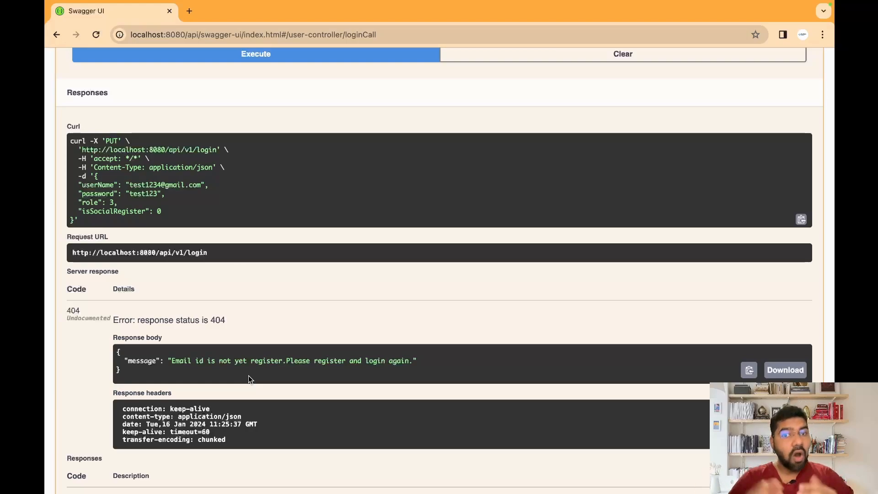
mouse_move(256, 372)
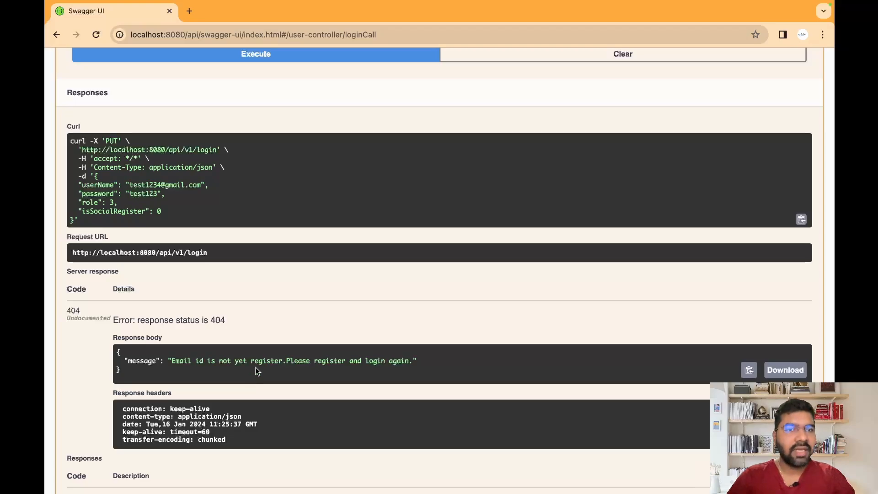
scroll("up", 3)
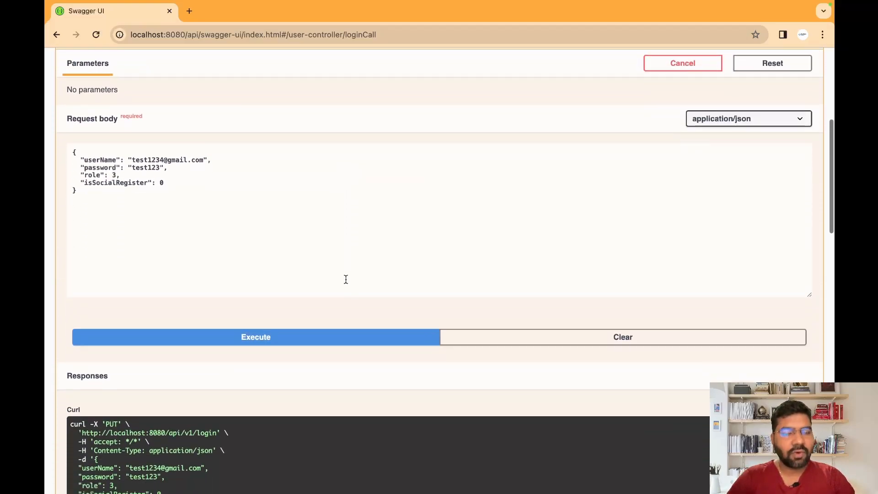